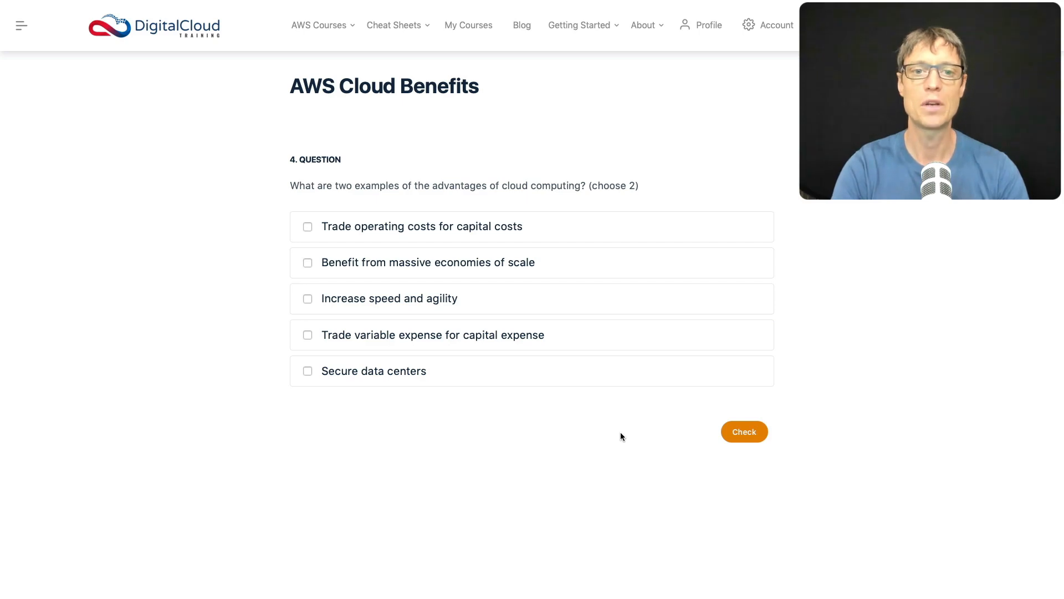
{"action": "mouse_move", "coordinate": [419, 210]}
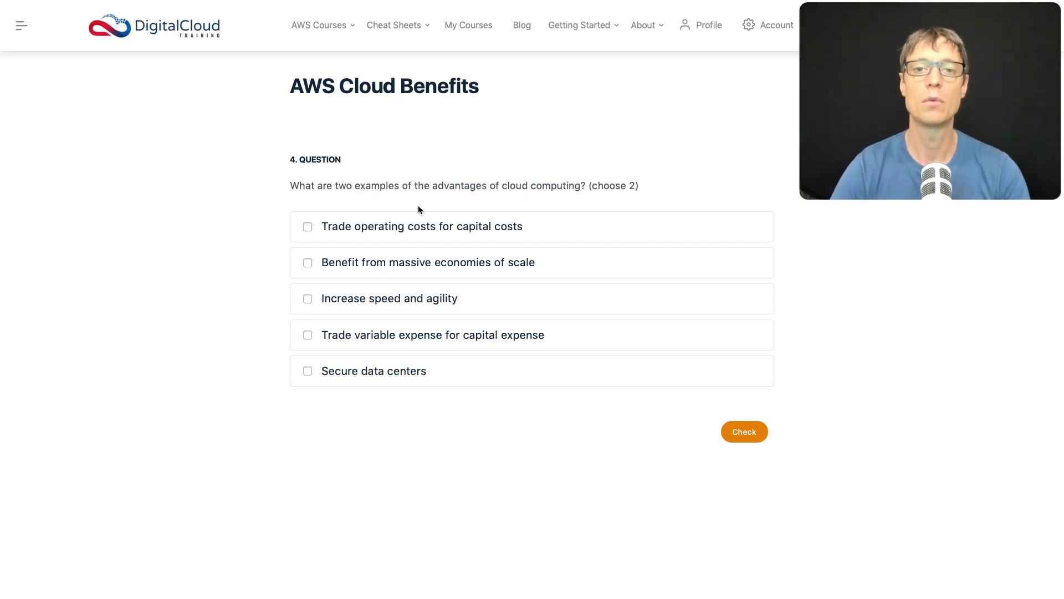
{"action": "mouse_move", "coordinate": [580, 197]}
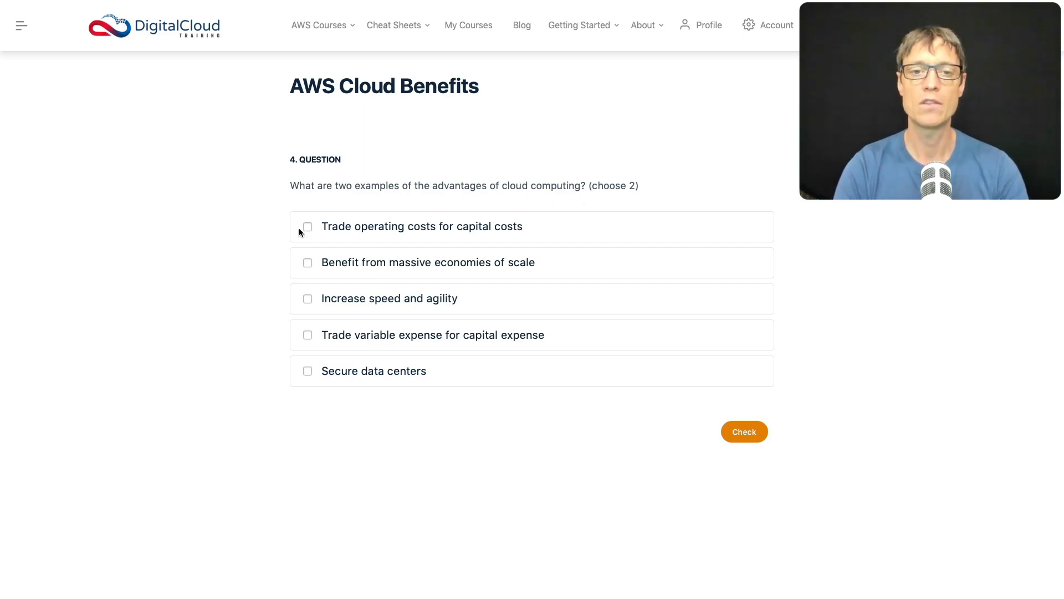
{"action": "mouse_move", "coordinate": [343, 252]}
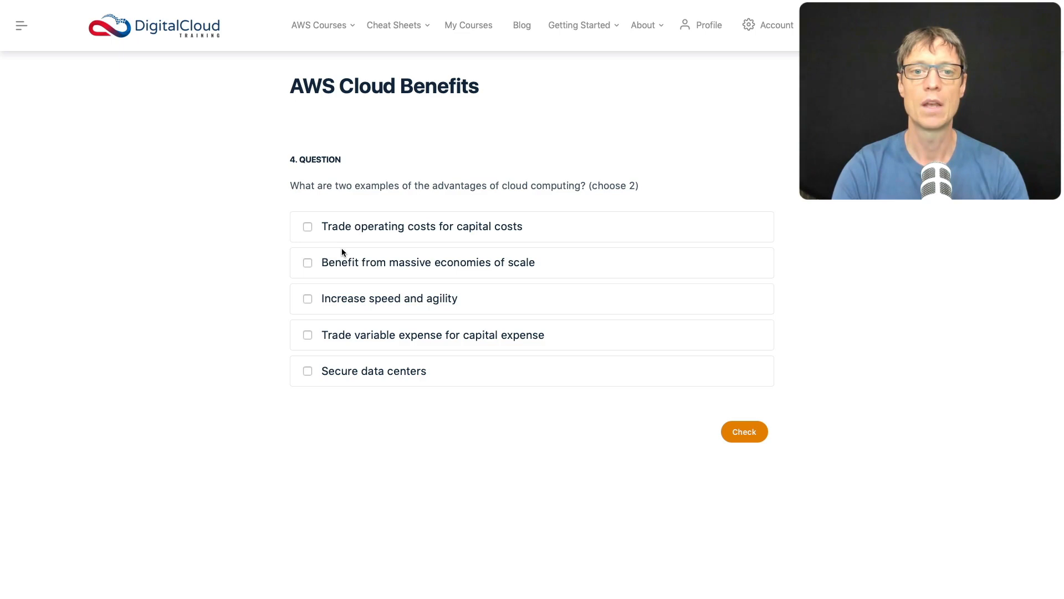
{"action": "mouse_move", "coordinate": [510, 243]}
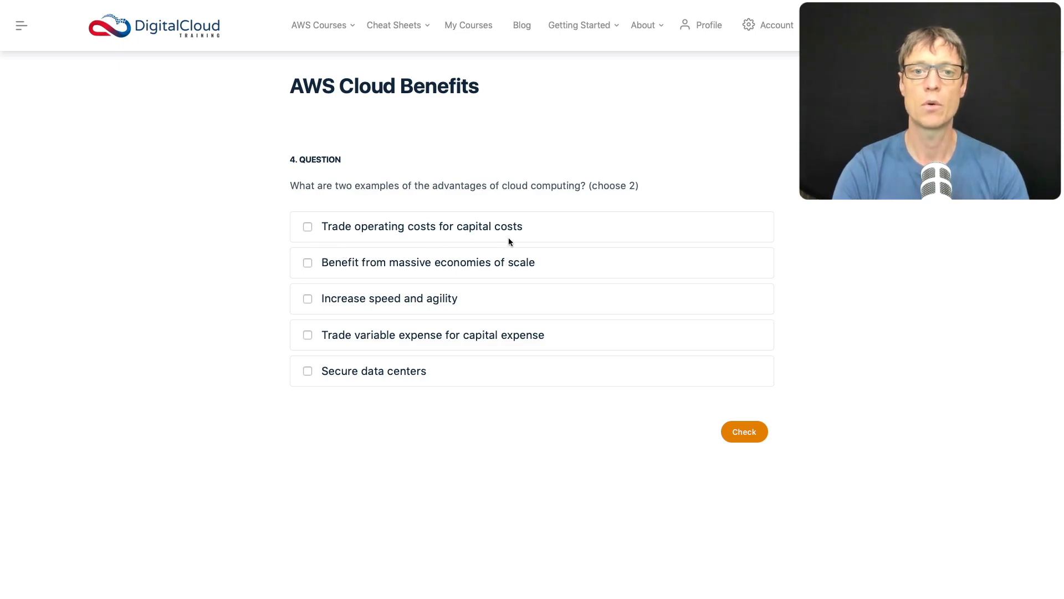
{"action": "mouse_move", "coordinate": [360, 236]}
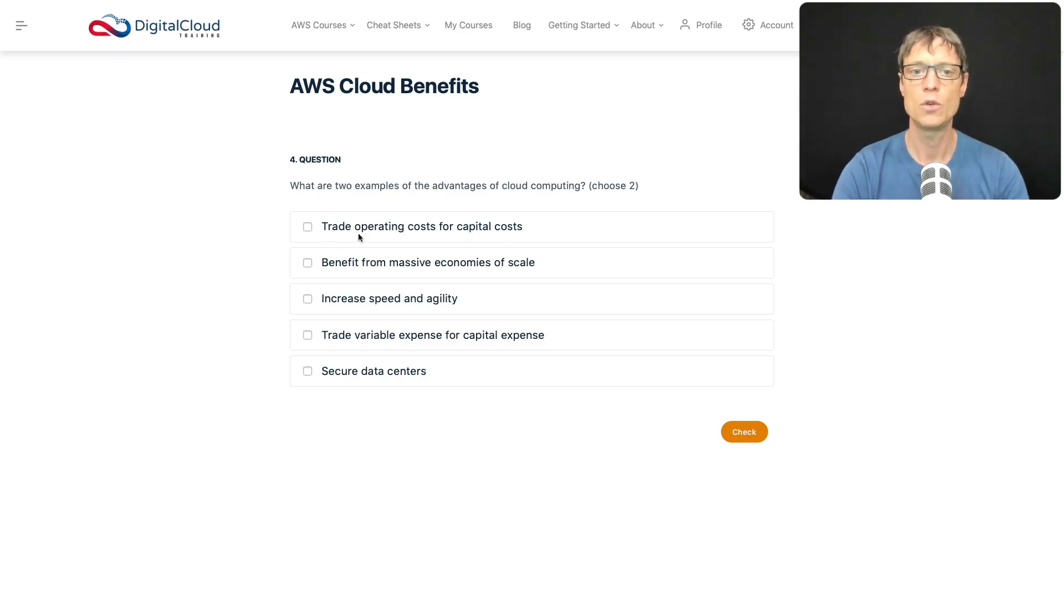
{"action": "mouse_move", "coordinate": [421, 239]}
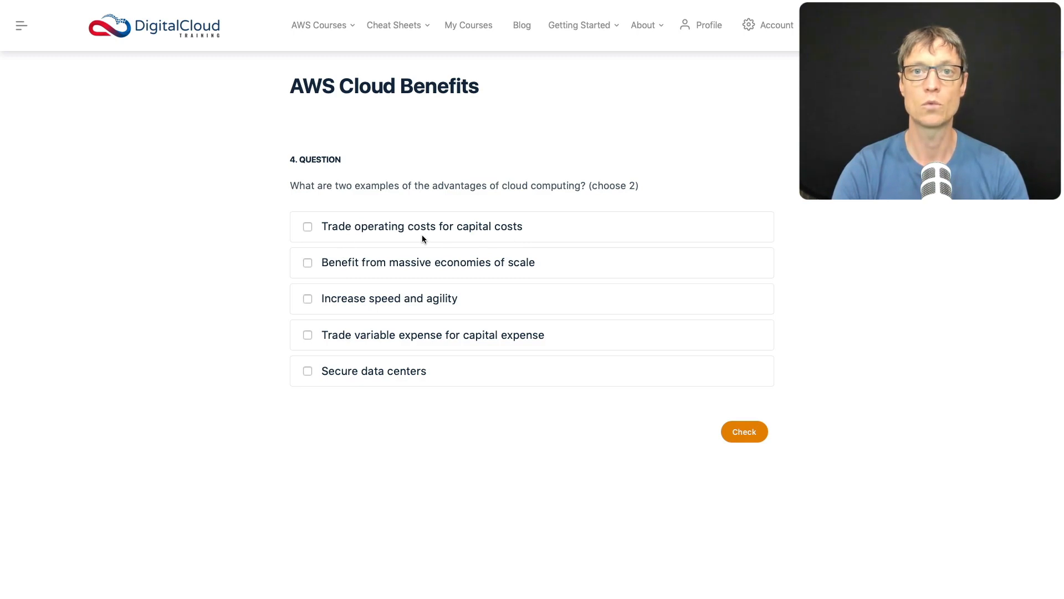
{"action": "mouse_move", "coordinate": [505, 243]}
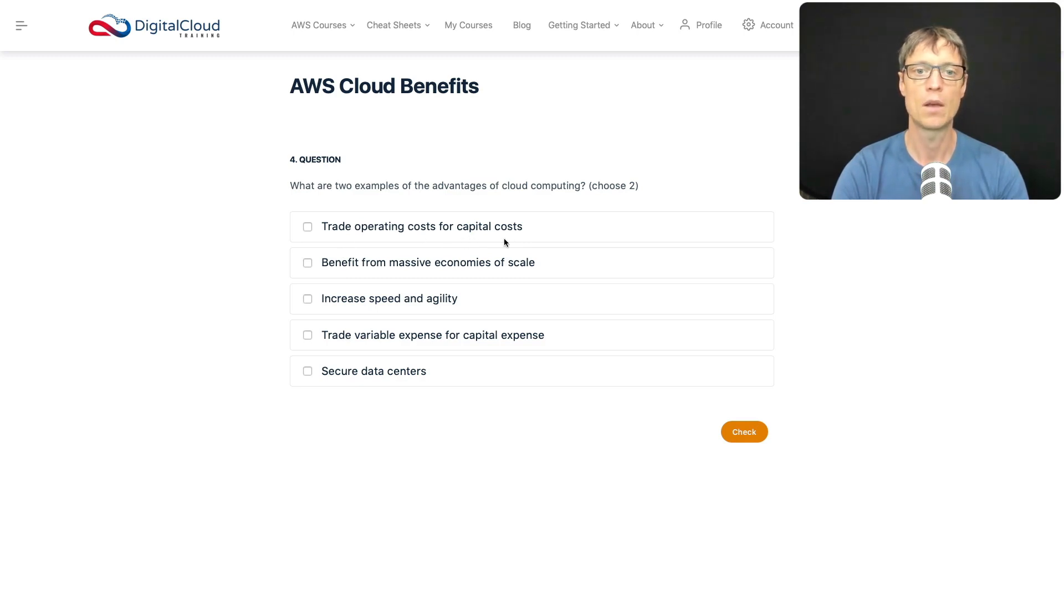
{"action": "mouse_move", "coordinate": [286, 234]}
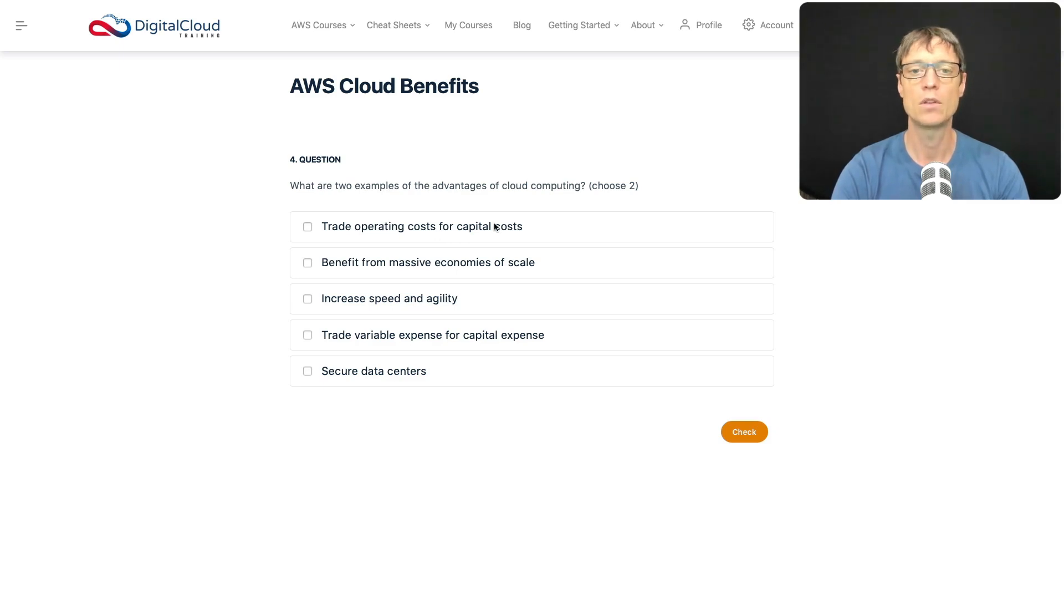
{"action": "mouse_move", "coordinate": [517, 226]}
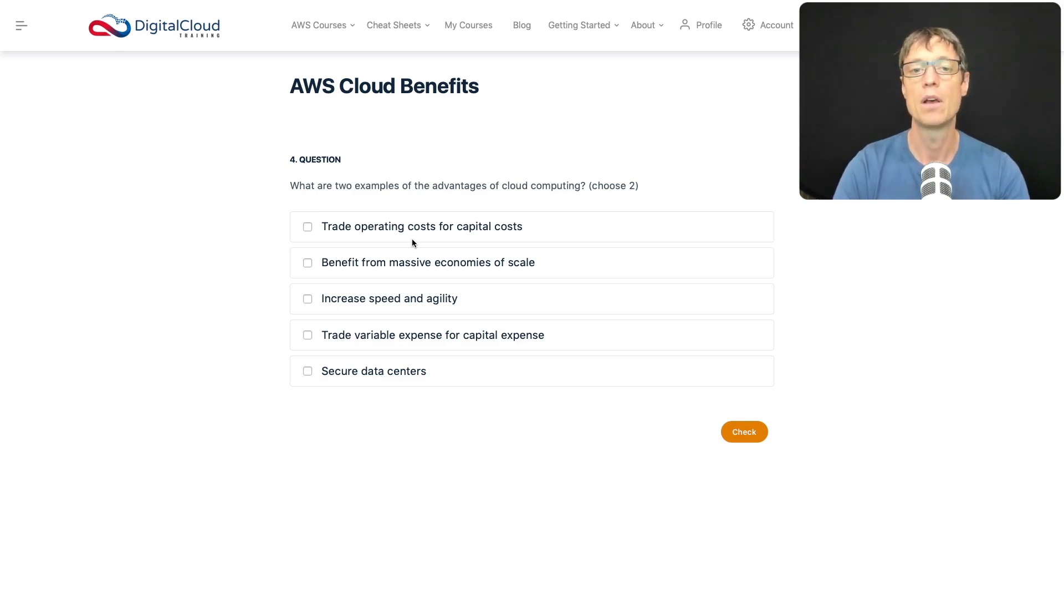
{"action": "mouse_move", "coordinate": [478, 248]}
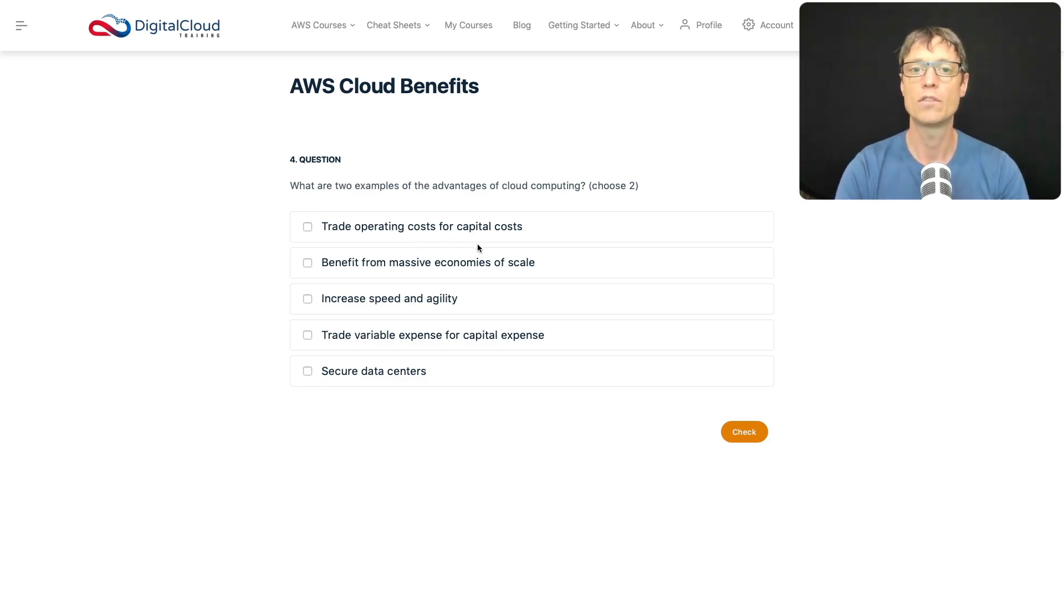
{"action": "mouse_move", "coordinate": [433, 208]}
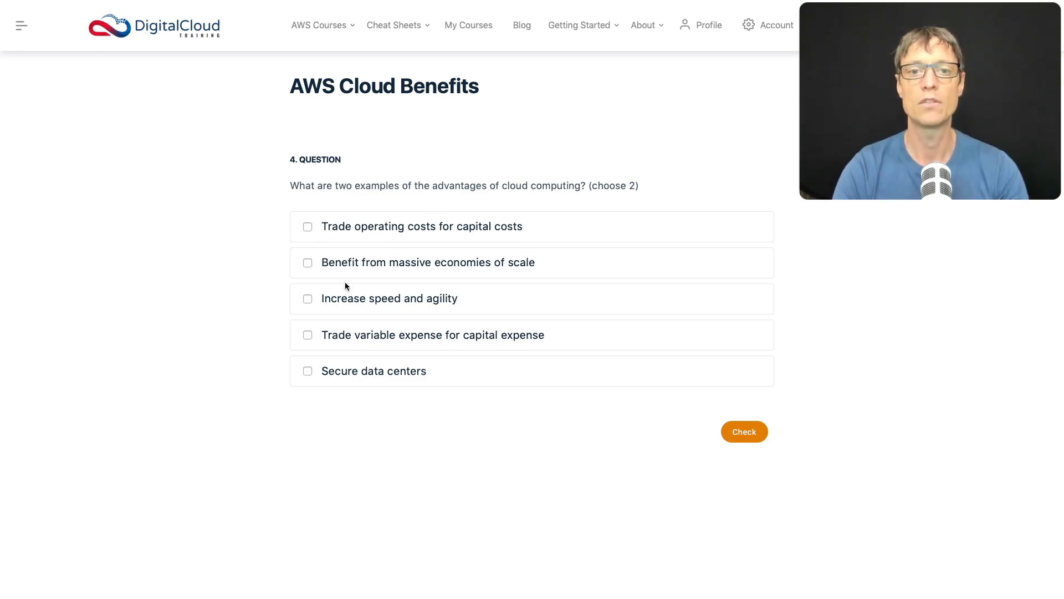
{"action": "mouse_move", "coordinate": [511, 289]}
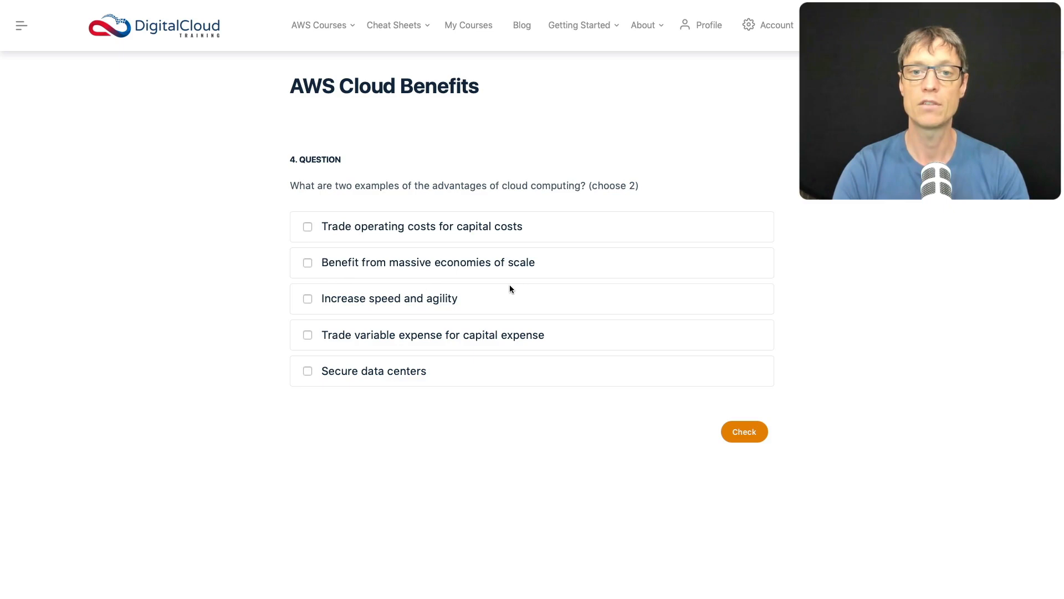
Tick 'Benefit from massive economies of scale' and 'Increase speed and agility' for question 4
{"action": "left_click", "coordinate": [306, 263]}
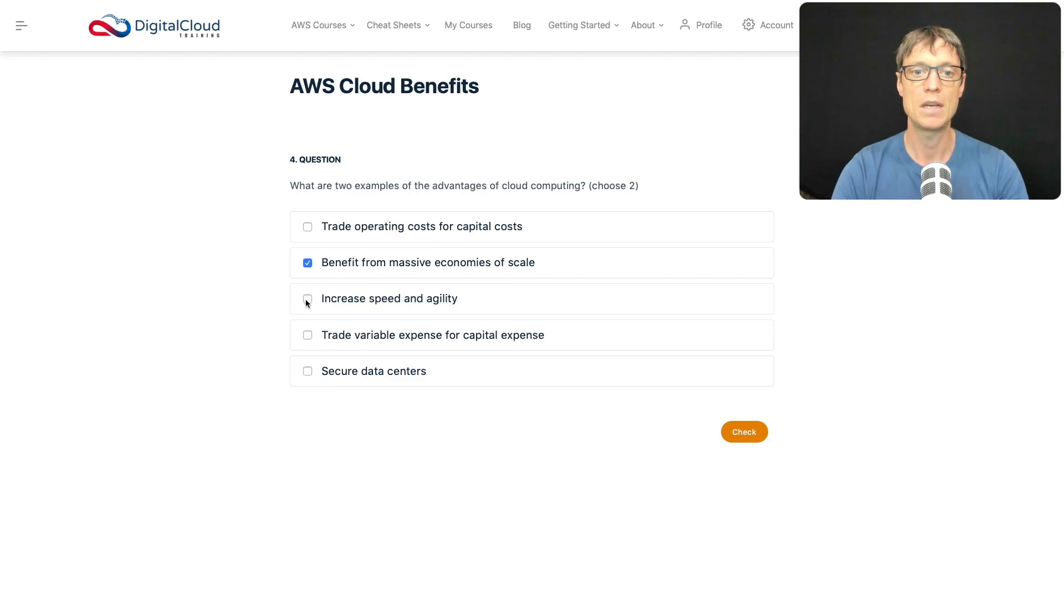
{"action": "mouse_move", "coordinate": [327, 305]}
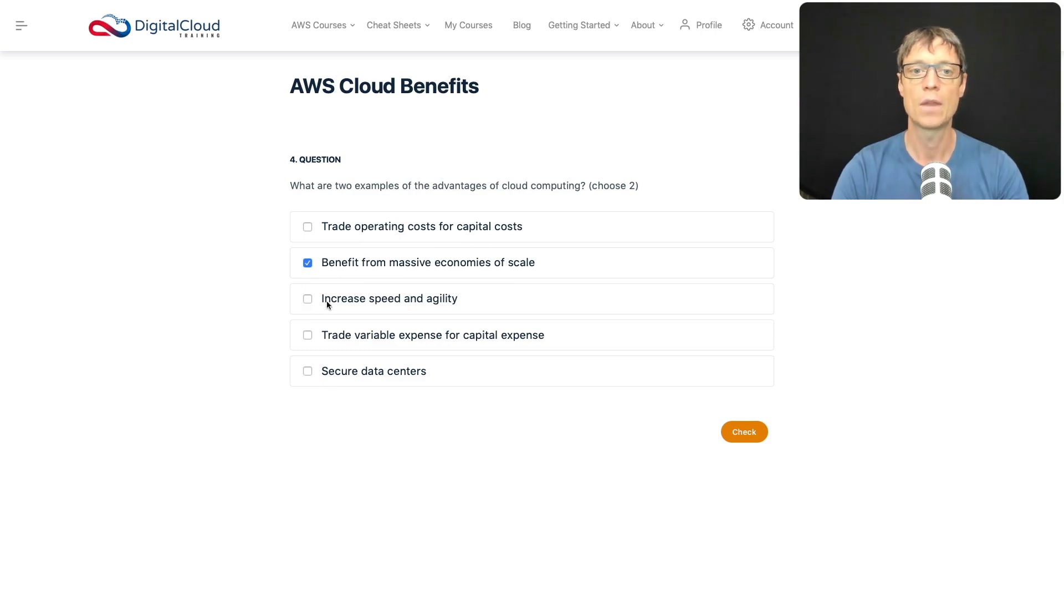
{"action": "left_click", "coordinate": [308, 299]}
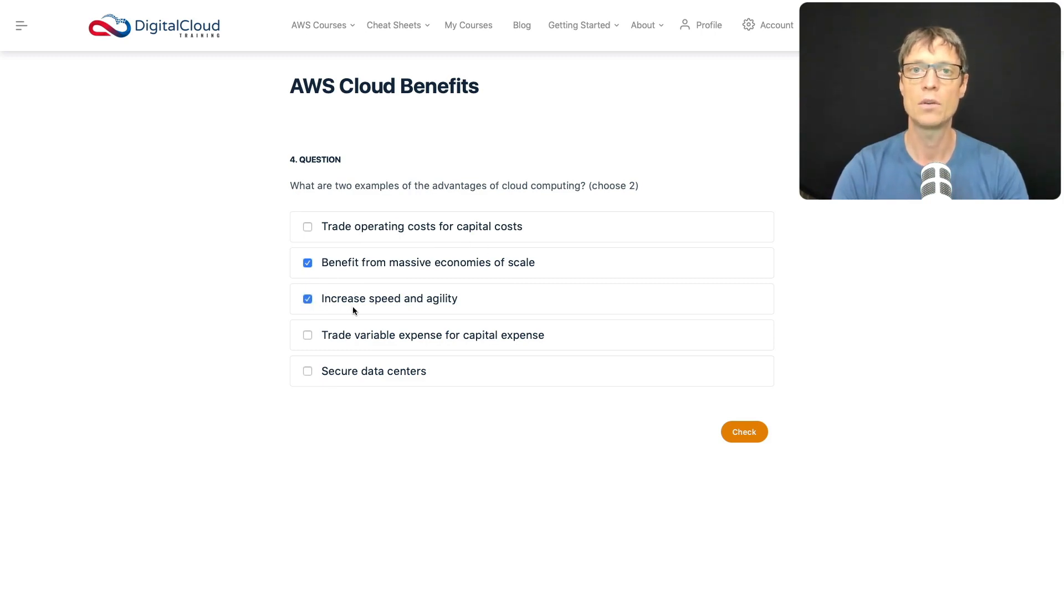
{"action": "mouse_move", "coordinate": [463, 296]}
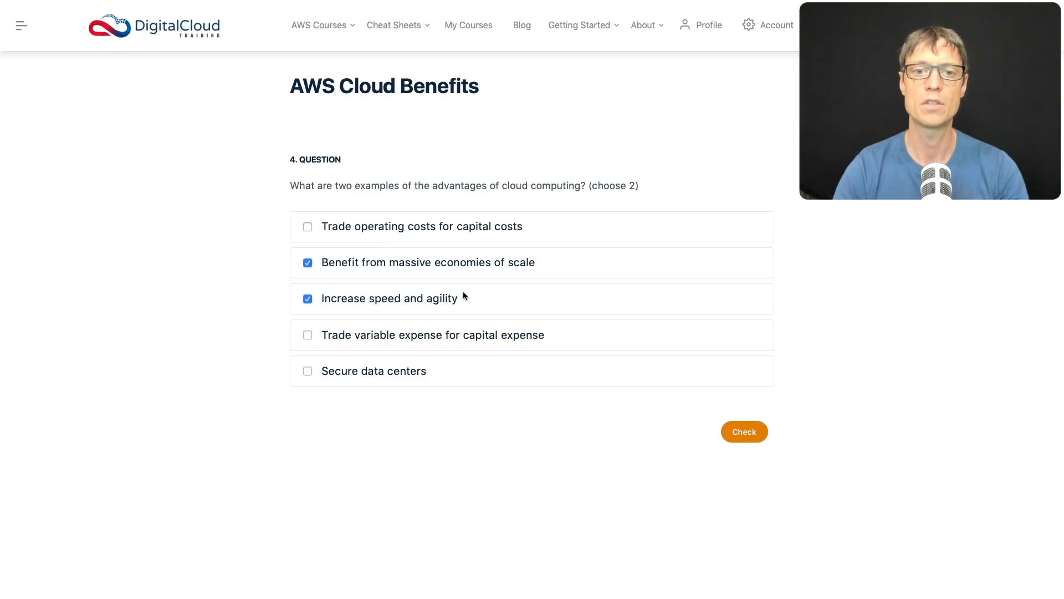
{"action": "mouse_move", "coordinate": [377, 323]}
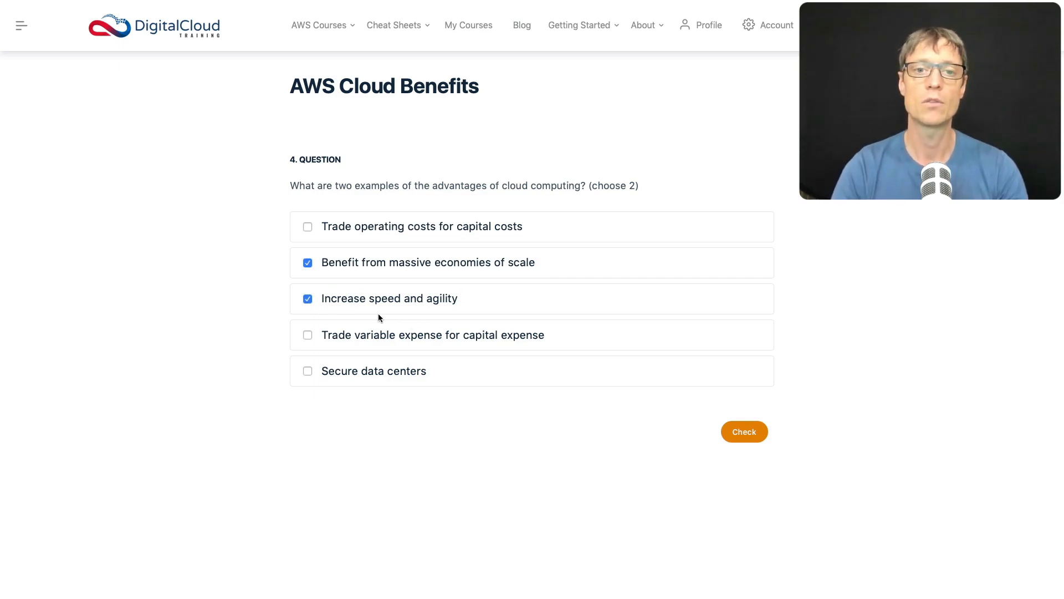
{"action": "mouse_move", "coordinate": [334, 315]}
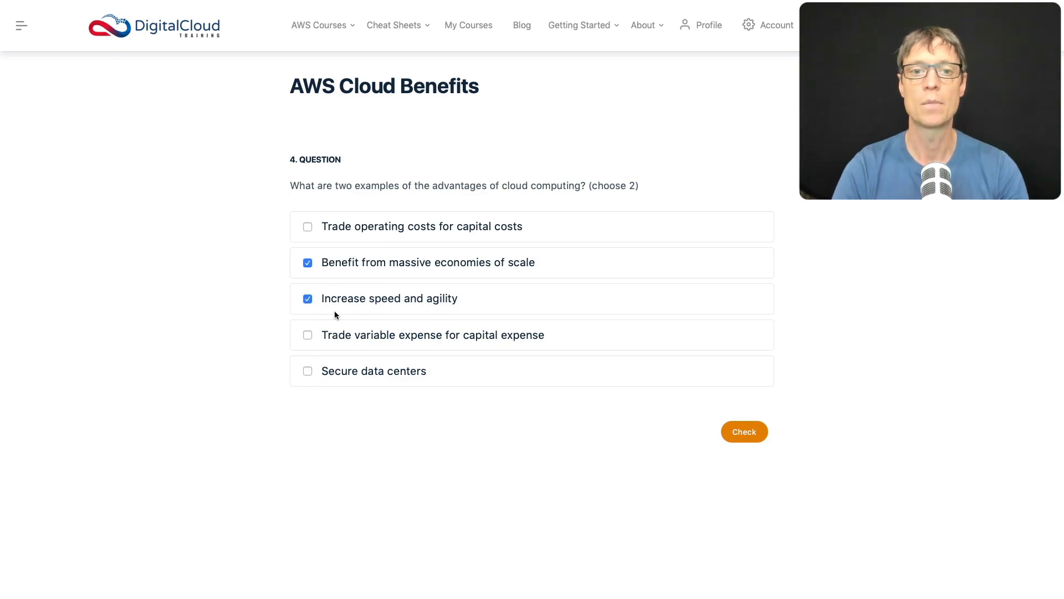
{"action": "mouse_move", "coordinate": [410, 312]}
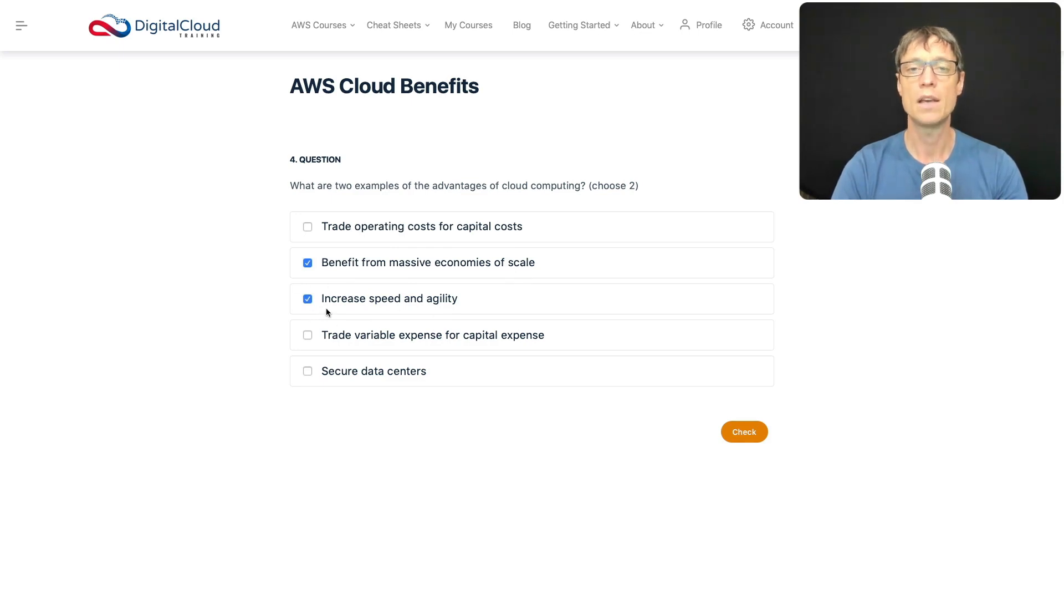
{"action": "mouse_move", "coordinate": [353, 347]}
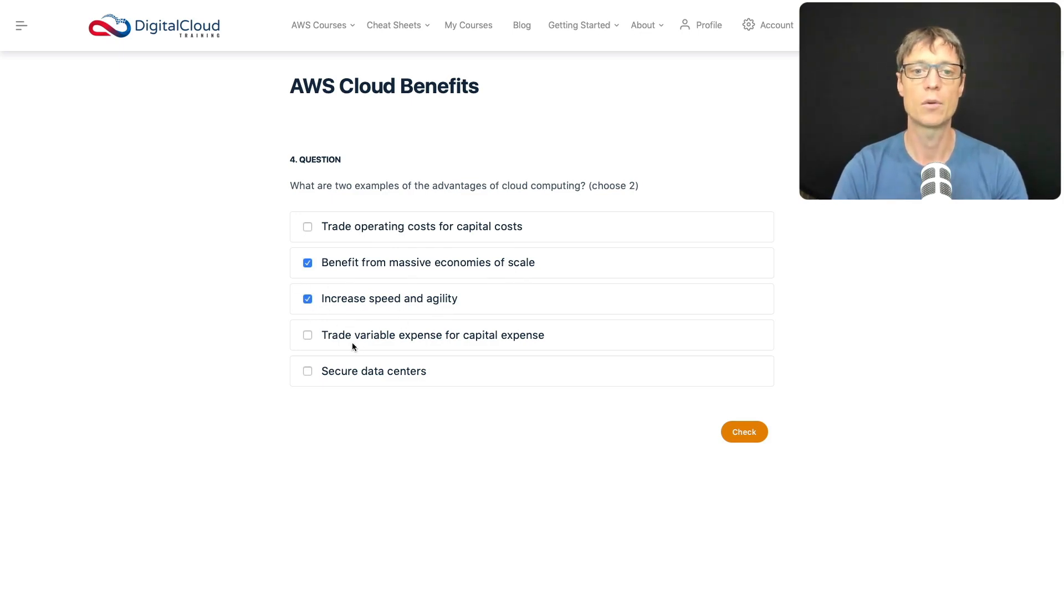
{"action": "mouse_move", "coordinate": [399, 353]}
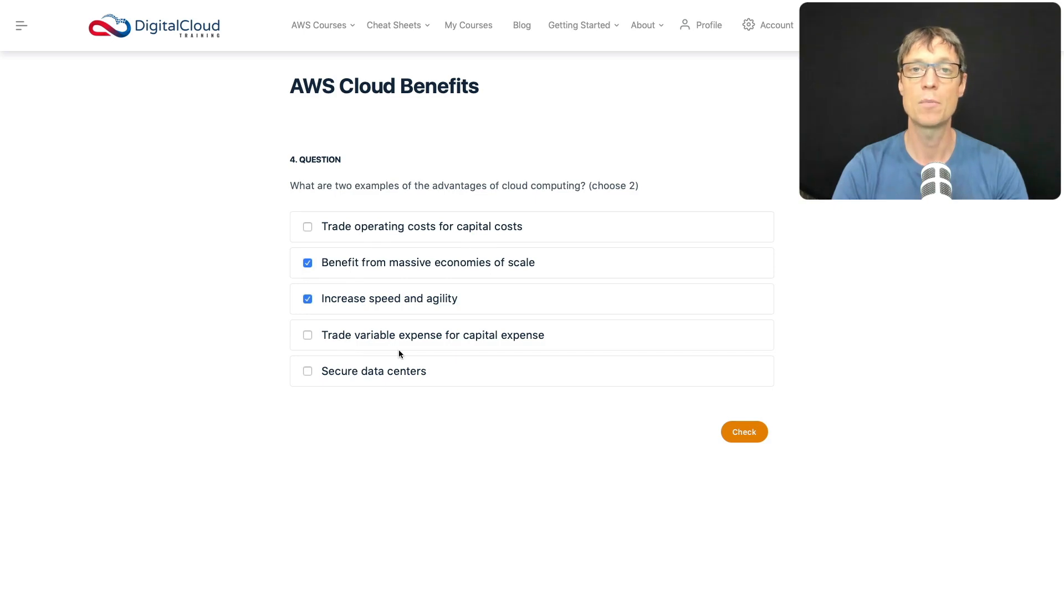
{"action": "mouse_move", "coordinate": [513, 338]}
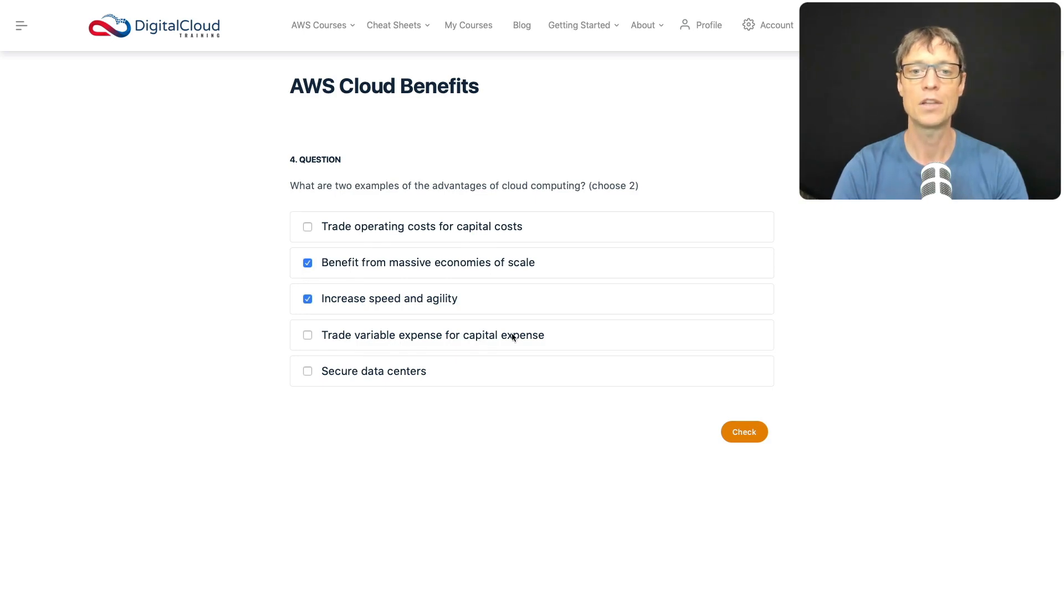
{"action": "mouse_move", "coordinate": [491, 246]}
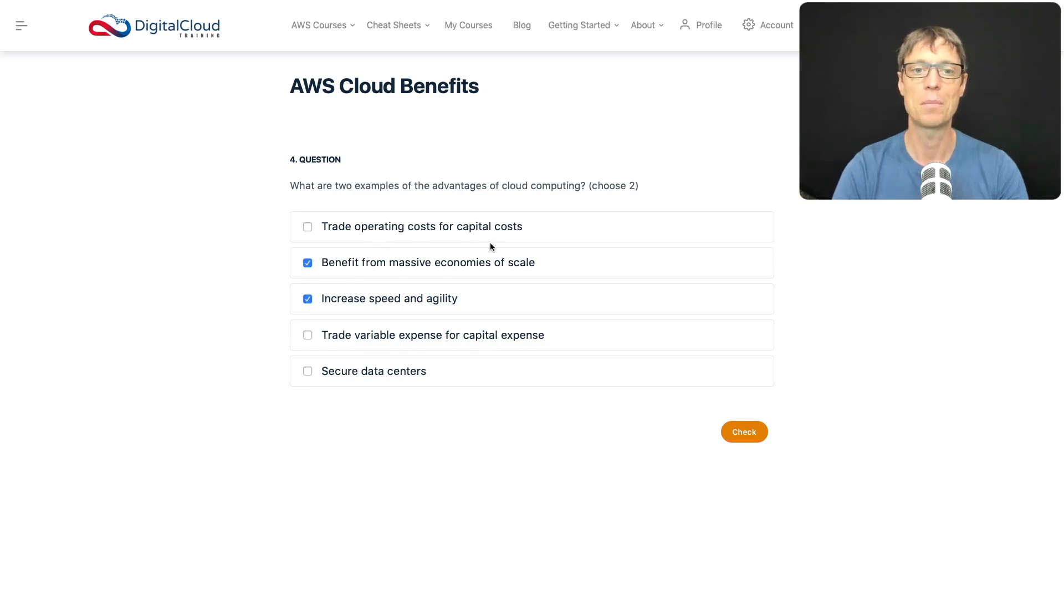
{"action": "mouse_move", "coordinate": [382, 303]}
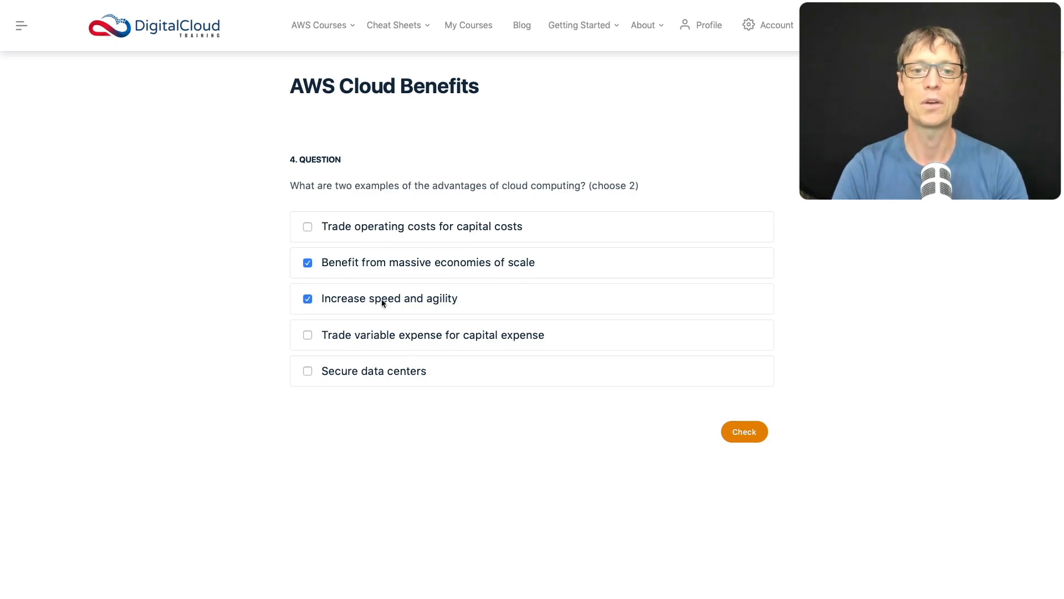
{"action": "mouse_move", "coordinate": [378, 348]}
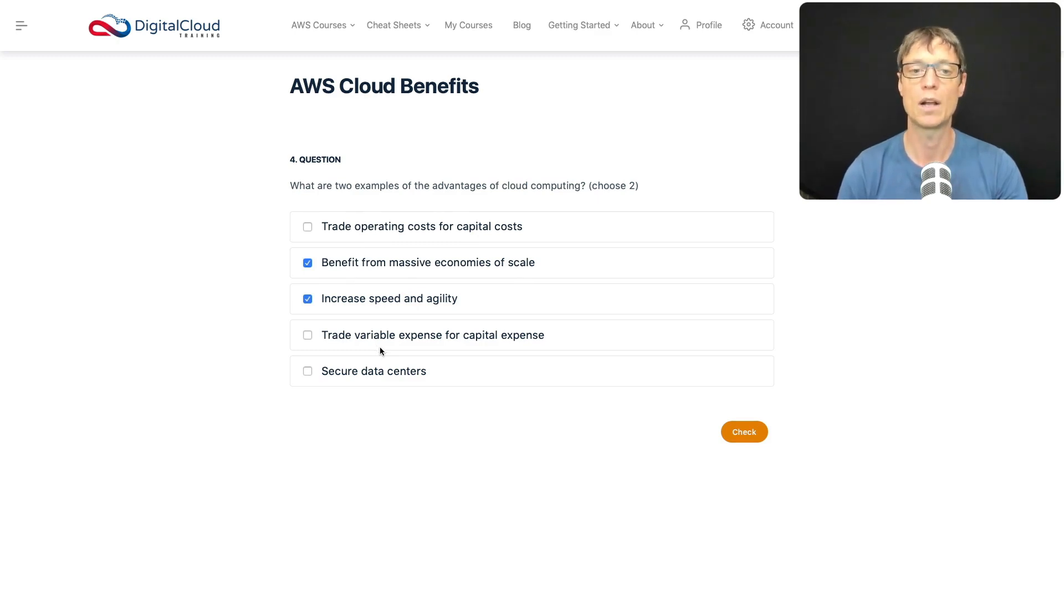
{"action": "mouse_move", "coordinate": [477, 339]}
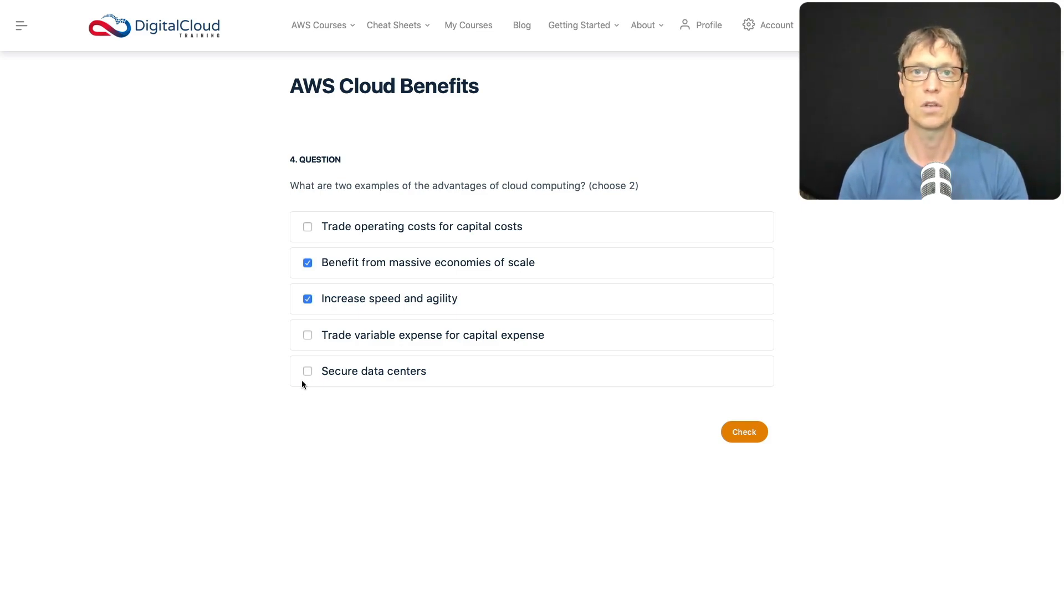
{"action": "mouse_move", "coordinate": [296, 407]}
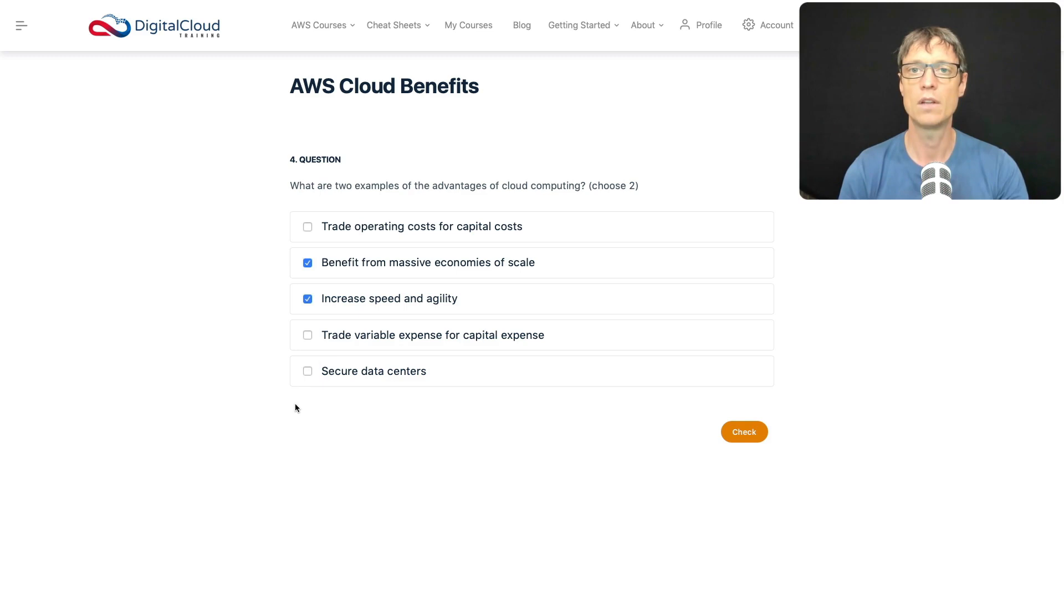
{"action": "mouse_move", "coordinate": [649, 459]}
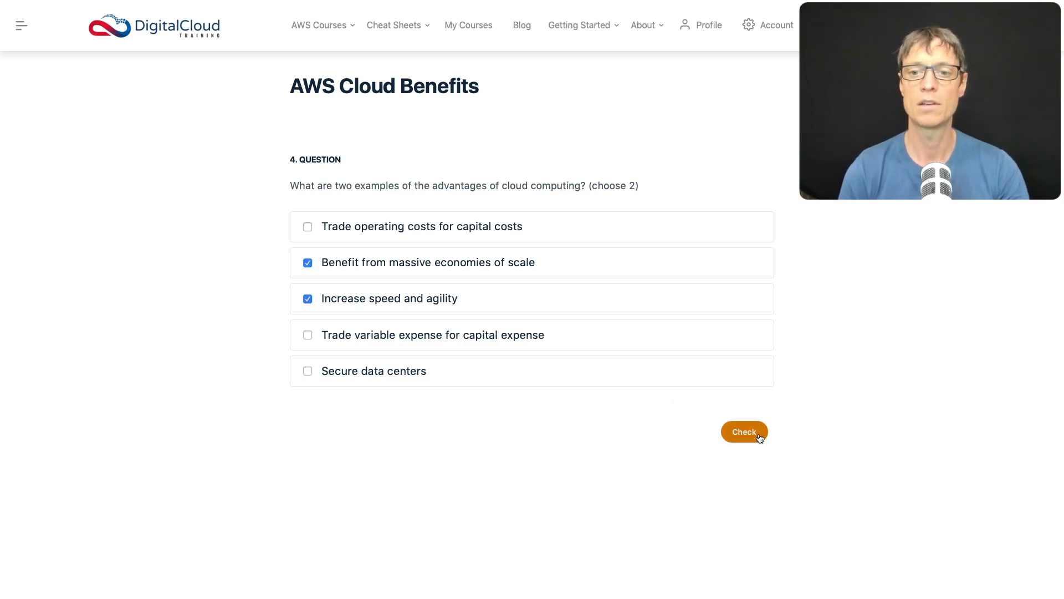
{"action": "left_click", "coordinate": [744, 432]}
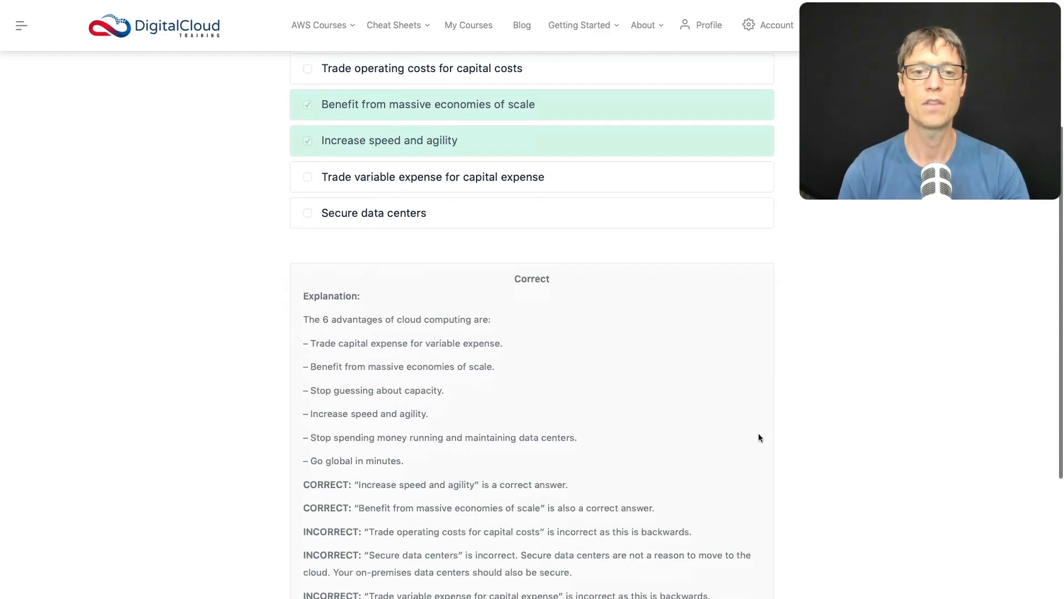
{"action": "scroll", "scroll_direction": "down", "scroll_amount": 3}
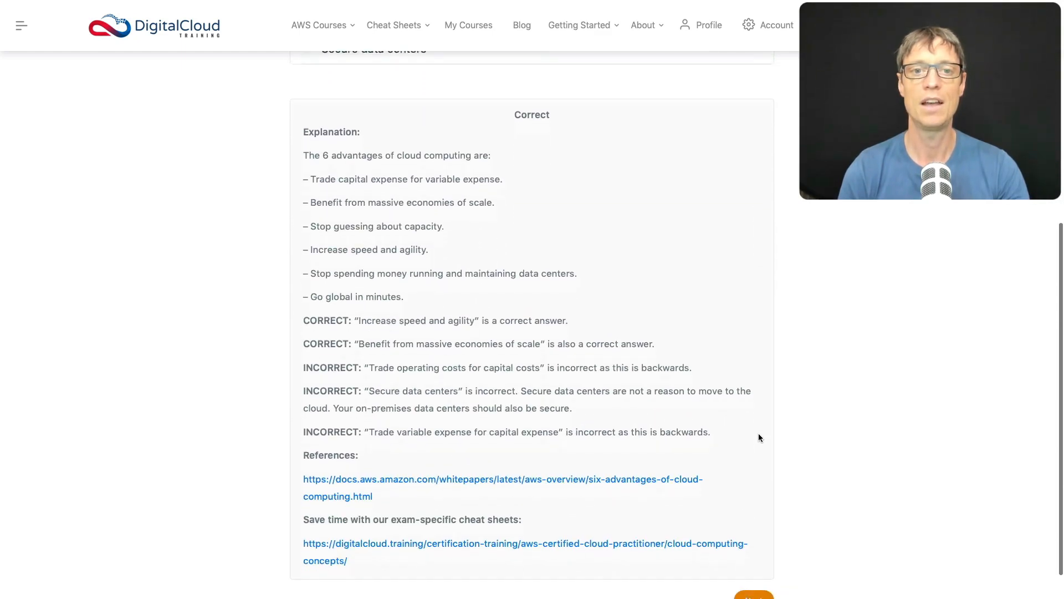
{"action": "scroll", "scroll_direction": "down", "scroll_amount": 3}
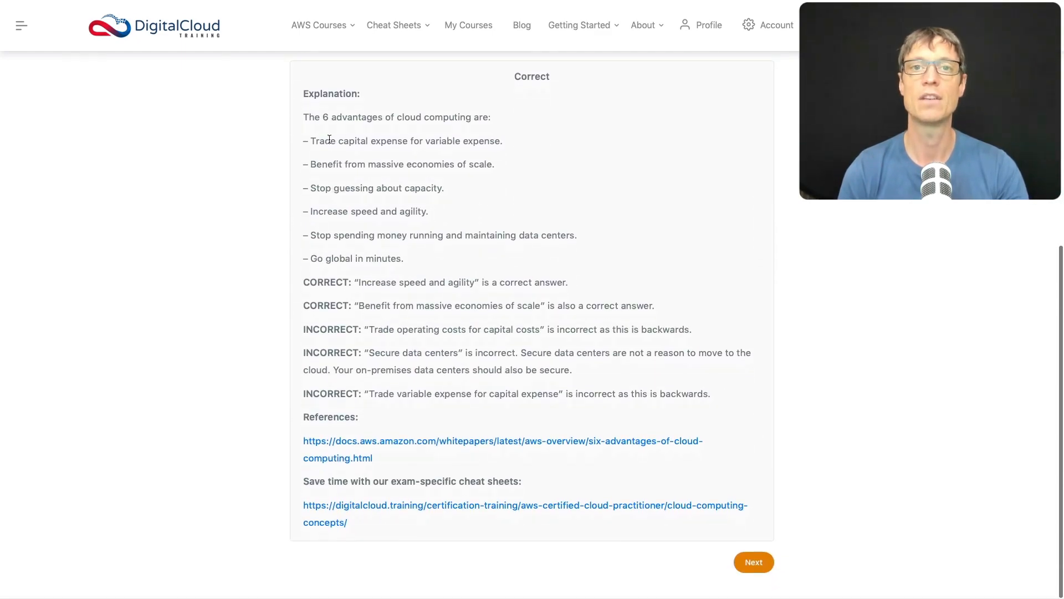
{"action": "mouse_move", "coordinate": [625, 495]}
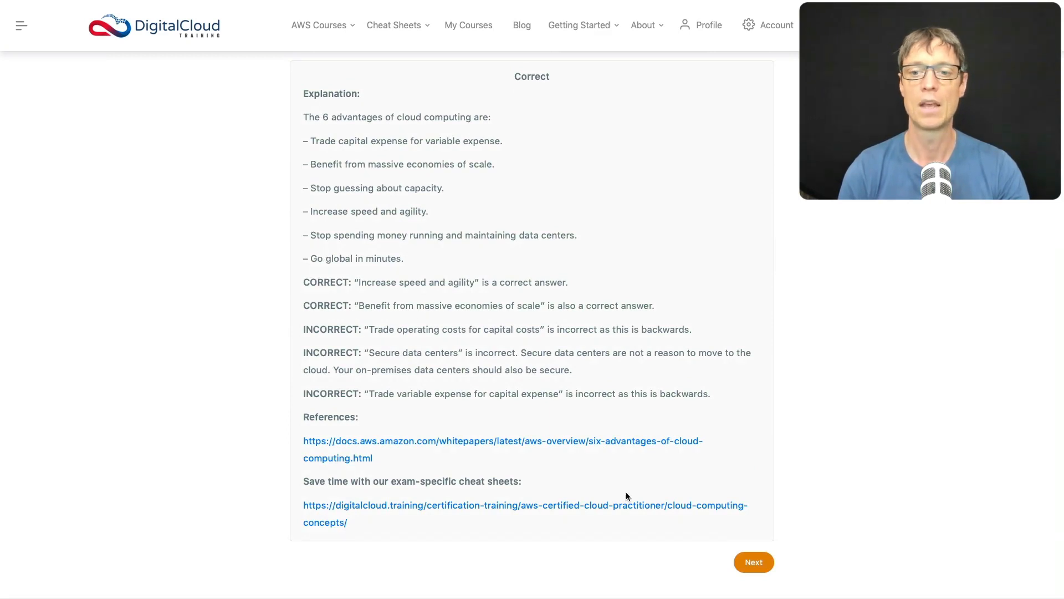
Advance to question 5, select 'Paying only for what you use', and check the answer
{"action": "left_click", "coordinate": [753, 562]}
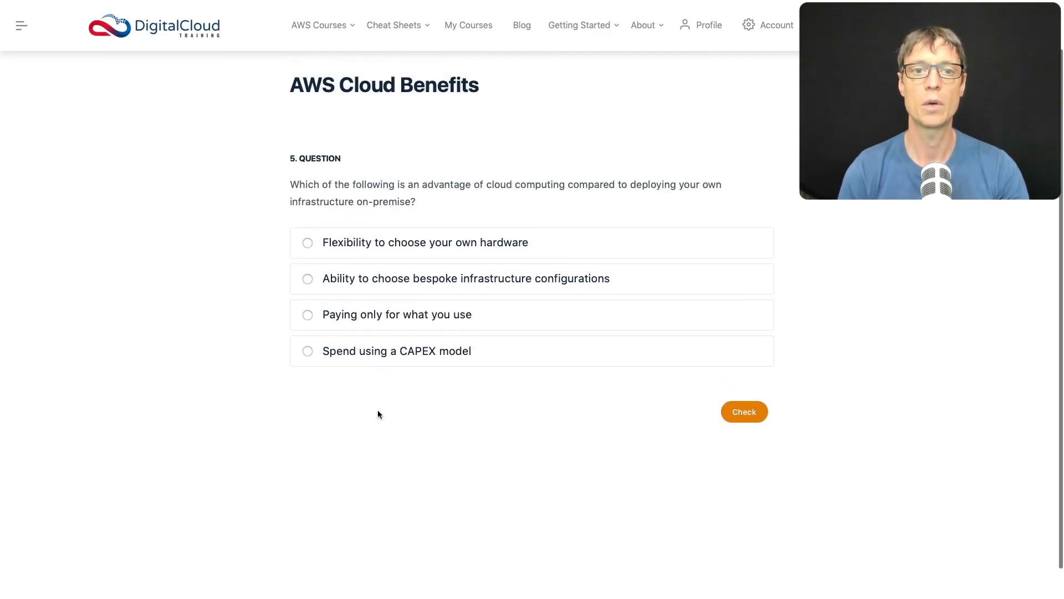
{"action": "scroll", "scroll_direction": "up", "scroll_amount": 3}
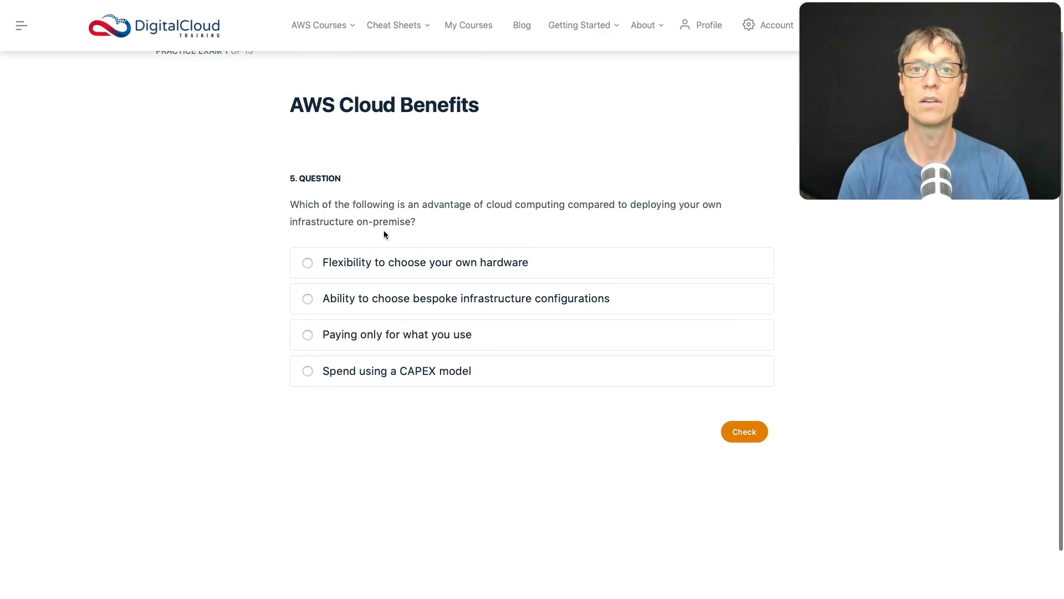
{"action": "mouse_move", "coordinate": [563, 224]}
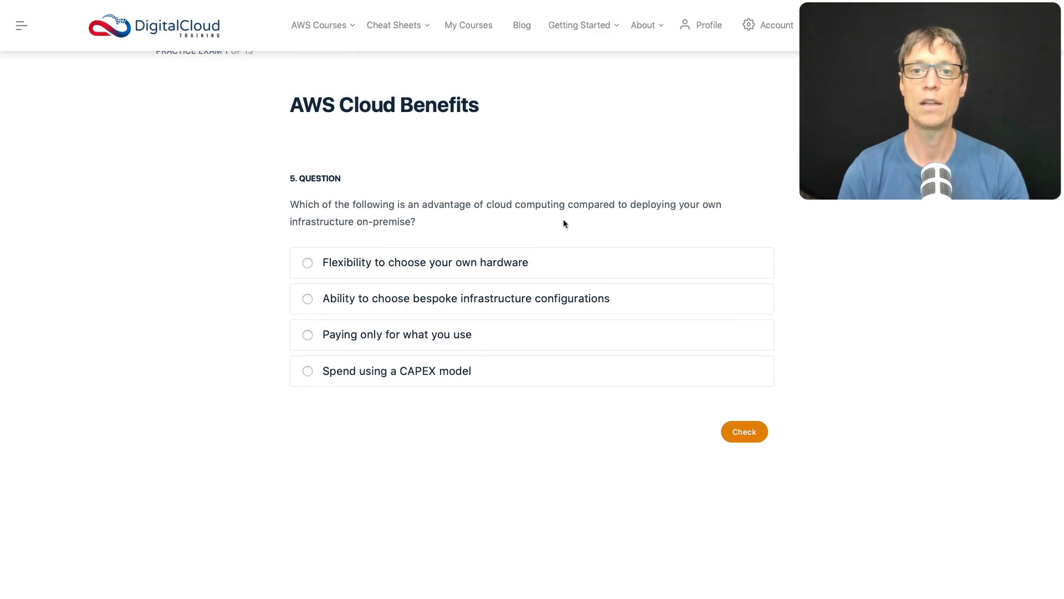
{"action": "mouse_move", "coordinate": [370, 242]}
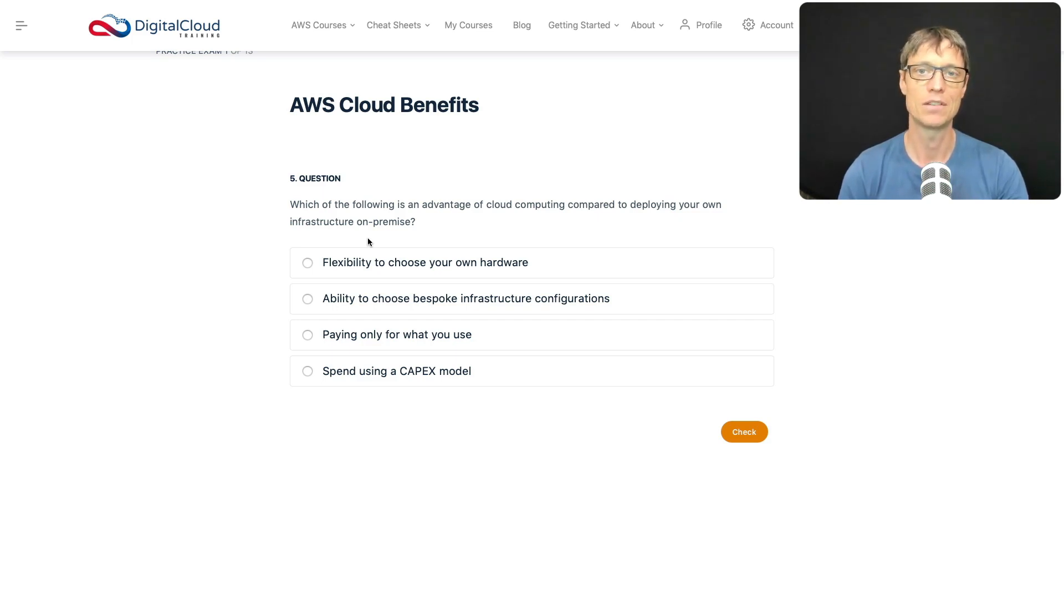
{"action": "mouse_move", "coordinate": [351, 276]}
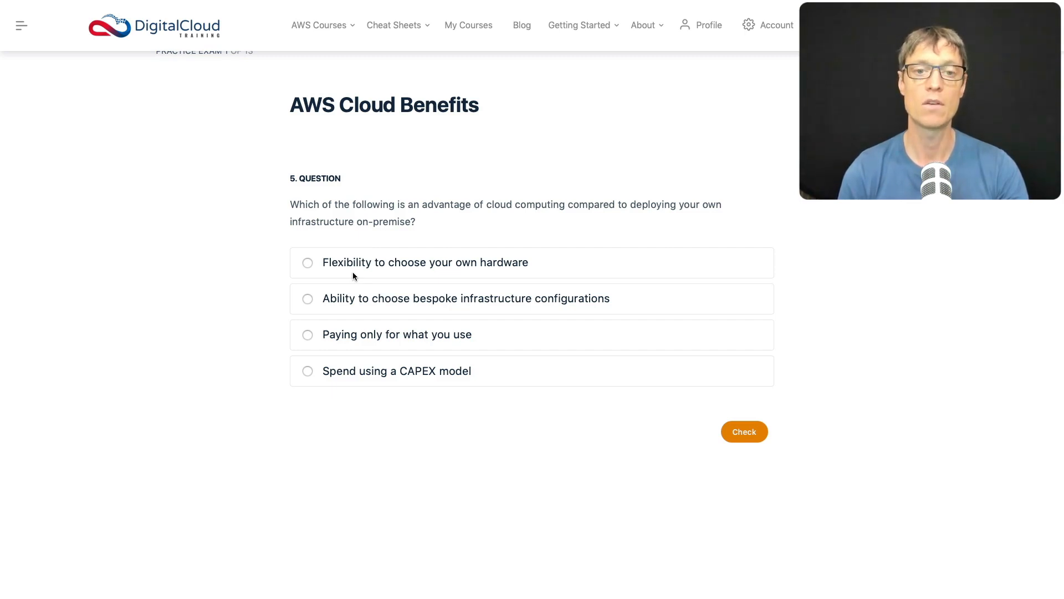
{"action": "mouse_move", "coordinate": [519, 272]}
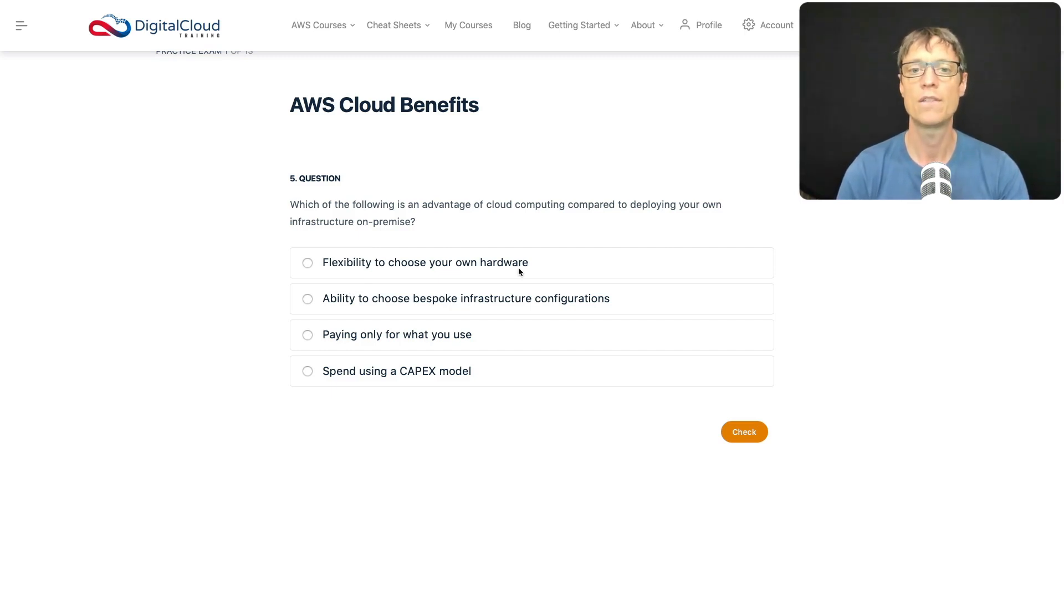
{"action": "mouse_move", "coordinate": [560, 277]}
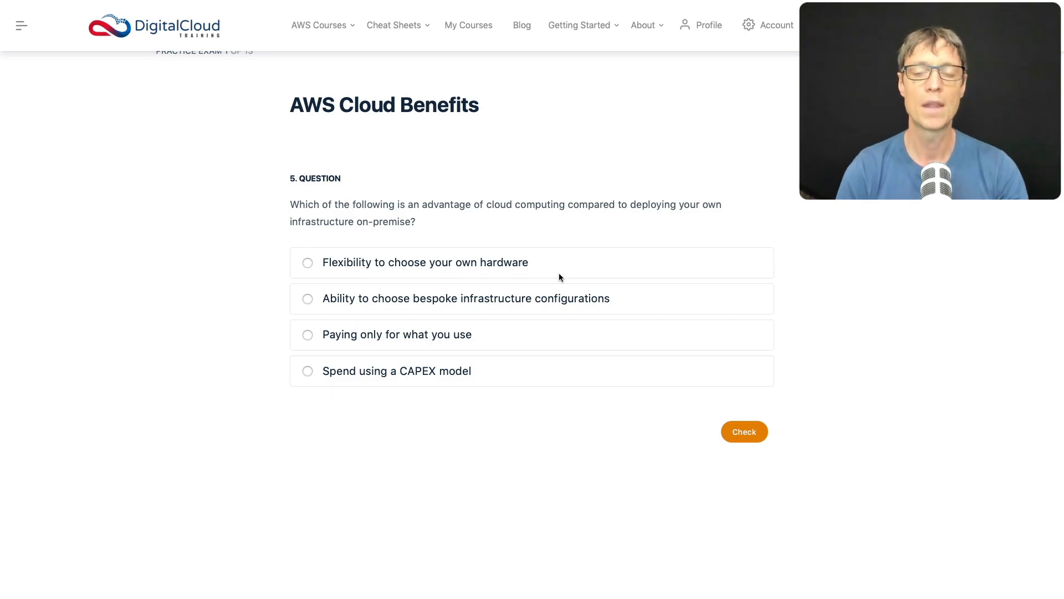
{"action": "mouse_move", "coordinate": [332, 294]}
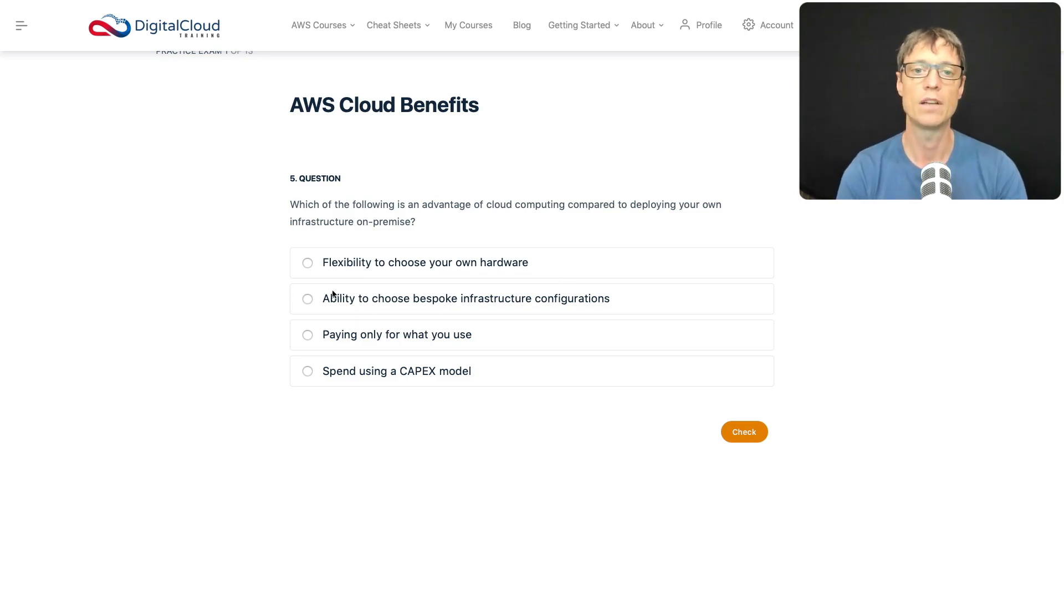
{"action": "mouse_move", "coordinate": [310, 281]}
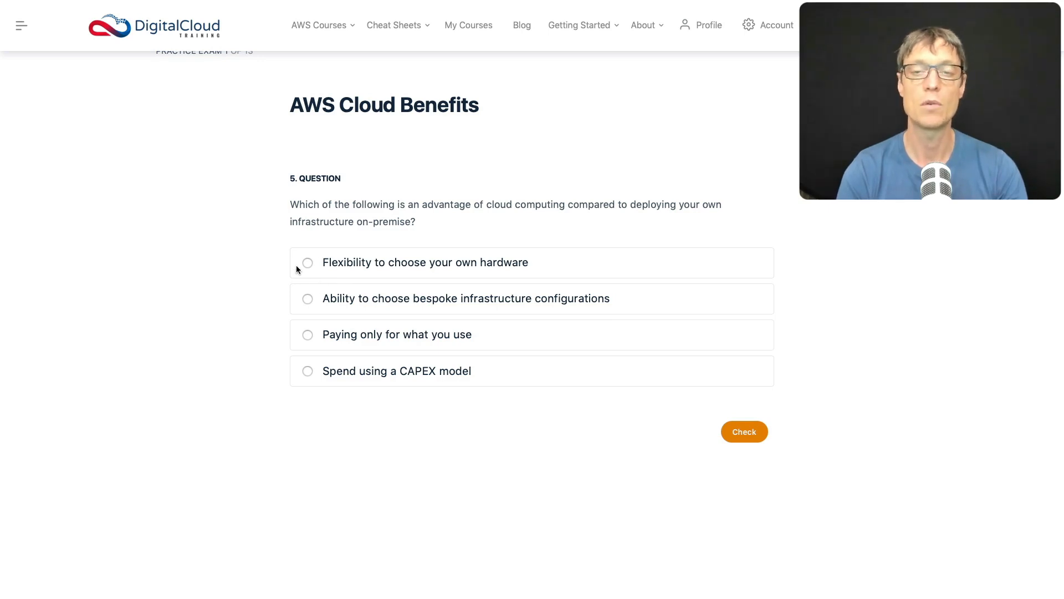
{"action": "mouse_move", "coordinate": [303, 261]}
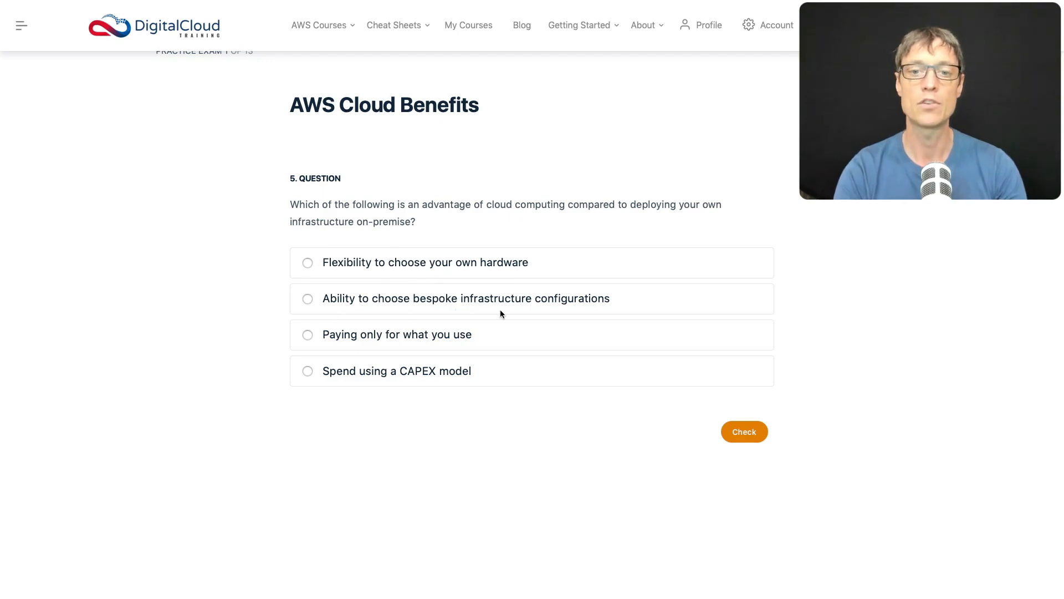
{"action": "mouse_move", "coordinate": [416, 325]}
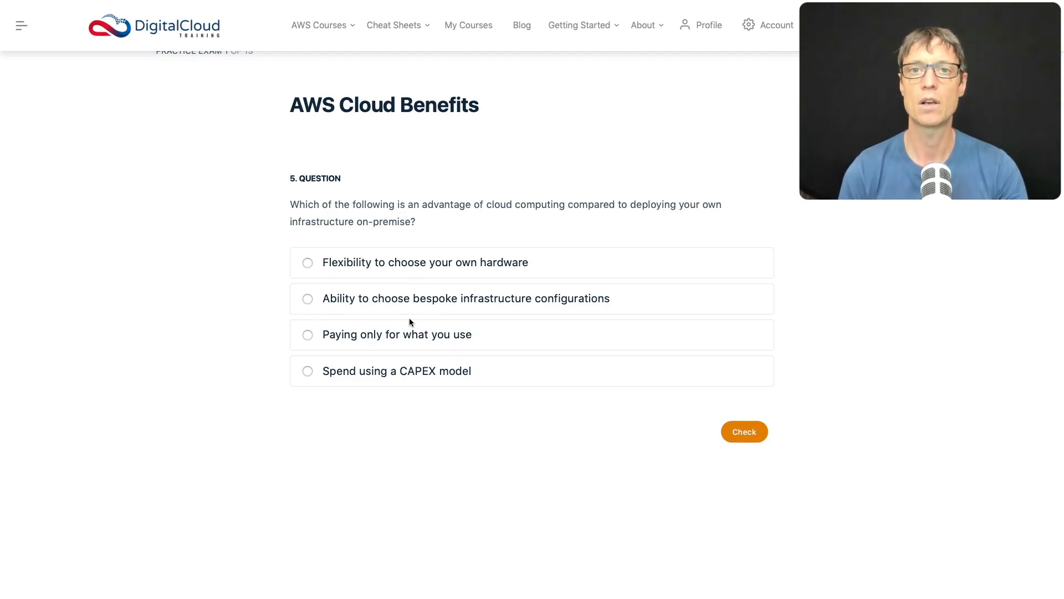
{"action": "mouse_move", "coordinate": [440, 323]}
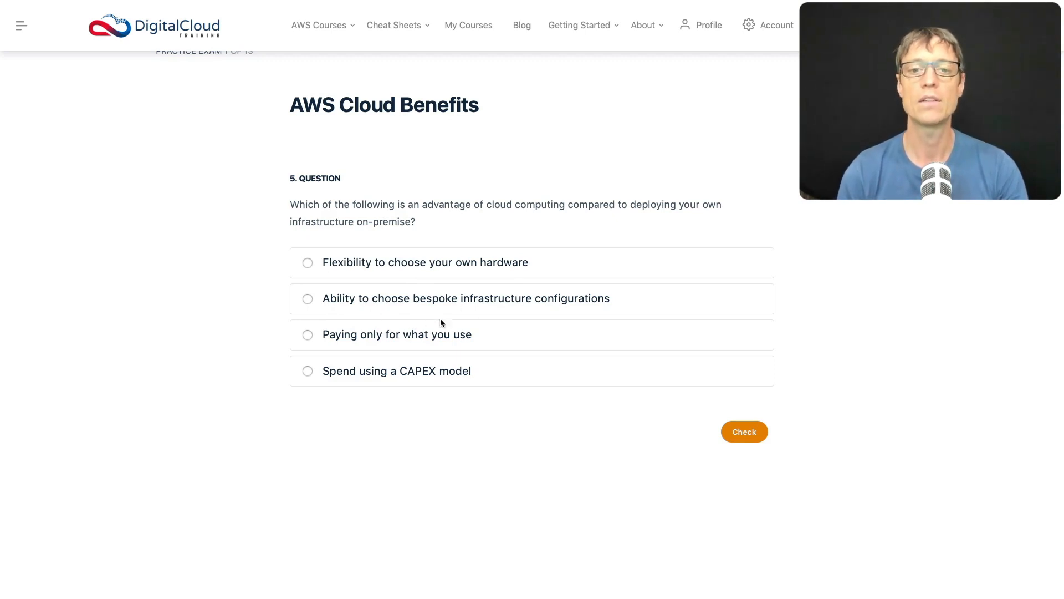
{"action": "mouse_move", "coordinate": [405, 305]}
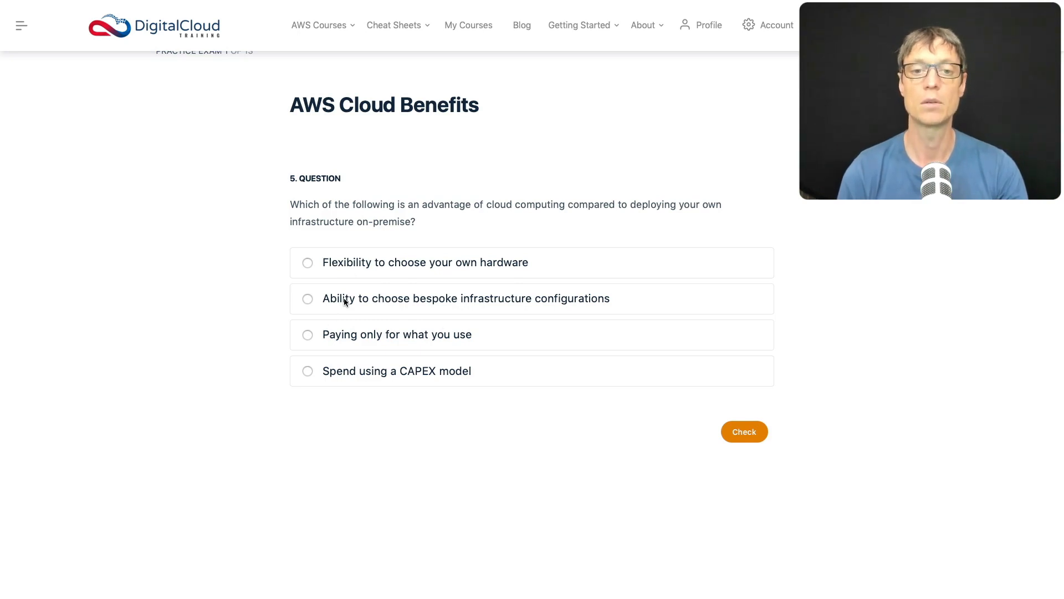
{"action": "mouse_move", "coordinate": [429, 346]}
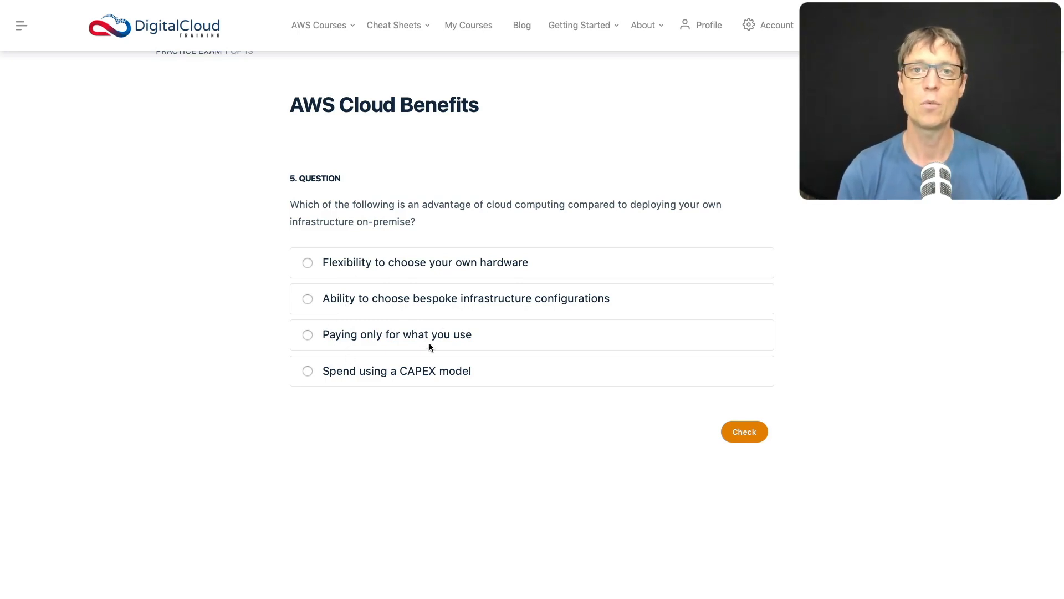
{"action": "left_click", "coordinate": [308, 335]}
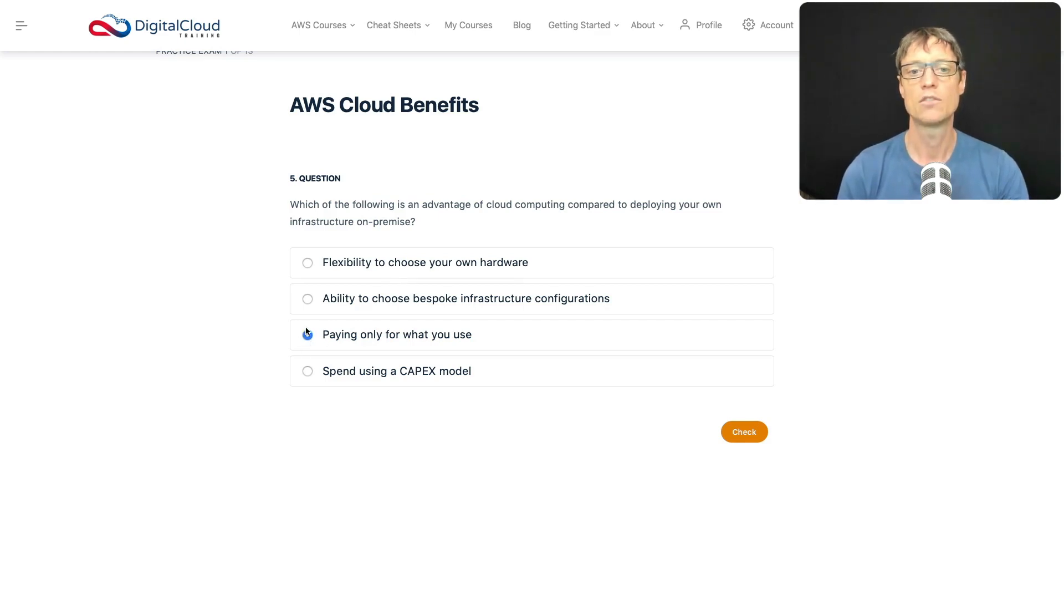
{"action": "left_click", "coordinate": [307, 334]}
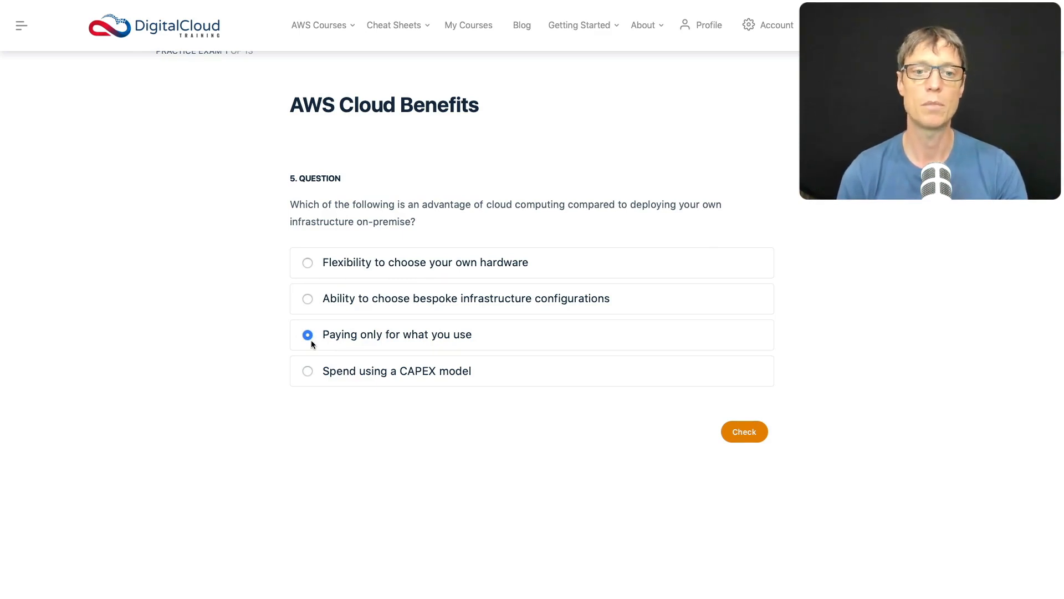
{"action": "mouse_move", "coordinate": [334, 410]}
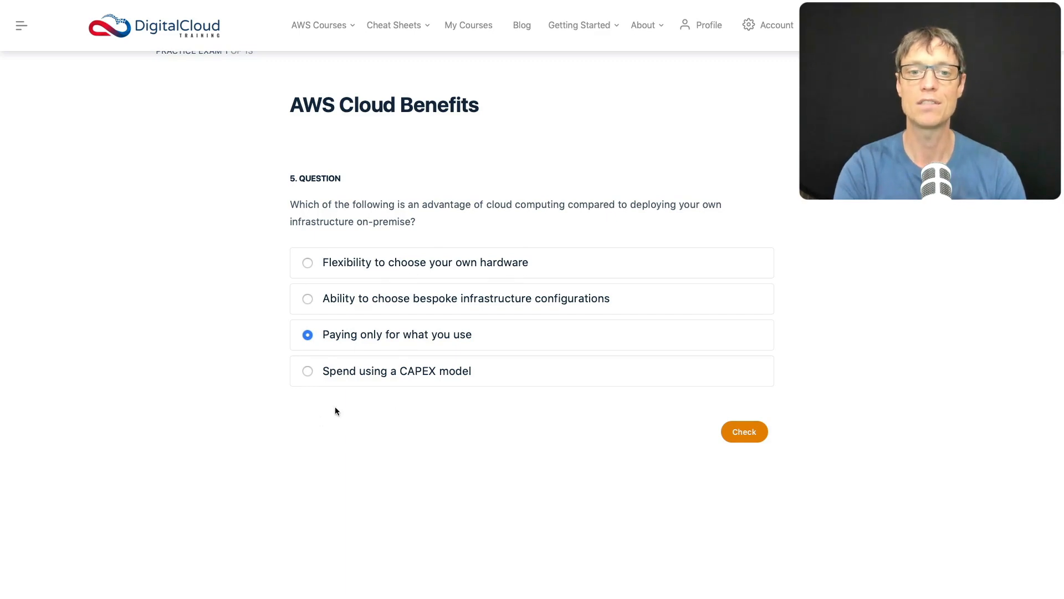
{"action": "mouse_move", "coordinate": [340, 395]}
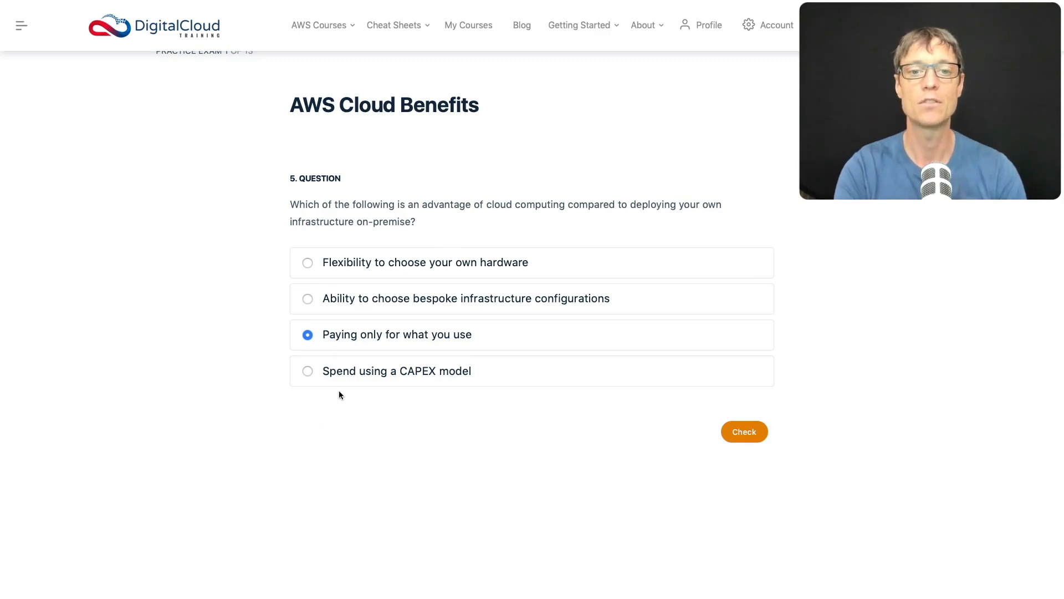
{"action": "mouse_move", "coordinate": [462, 392]}
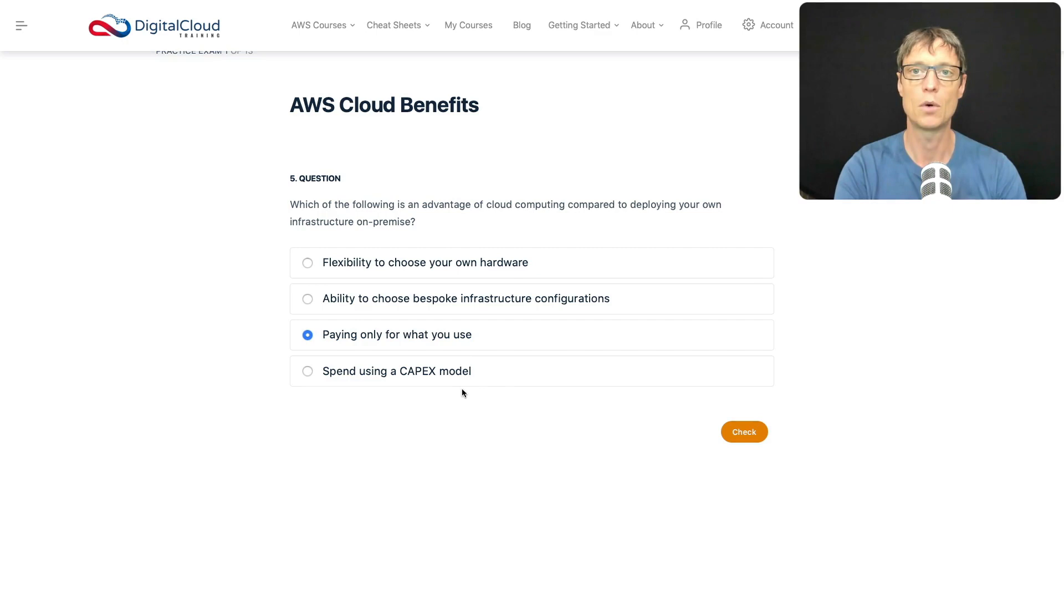
{"action": "mouse_move", "coordinate": [445, 387]}
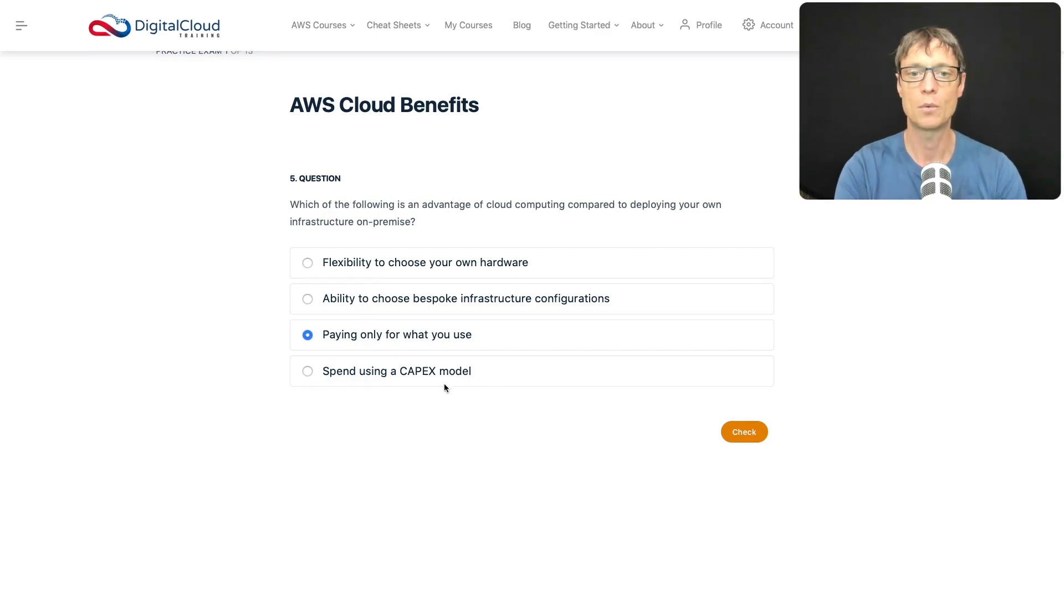
{"action": "mouse_move", "coordinate": [418, 358]}
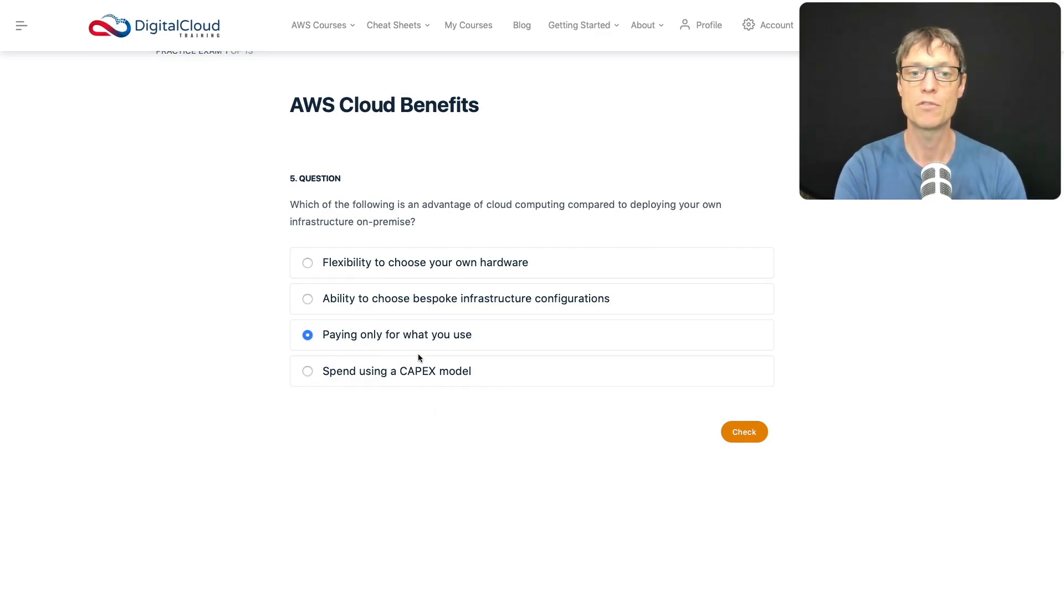
{"action": "mouse_move", "coordinate": [397, 394]}
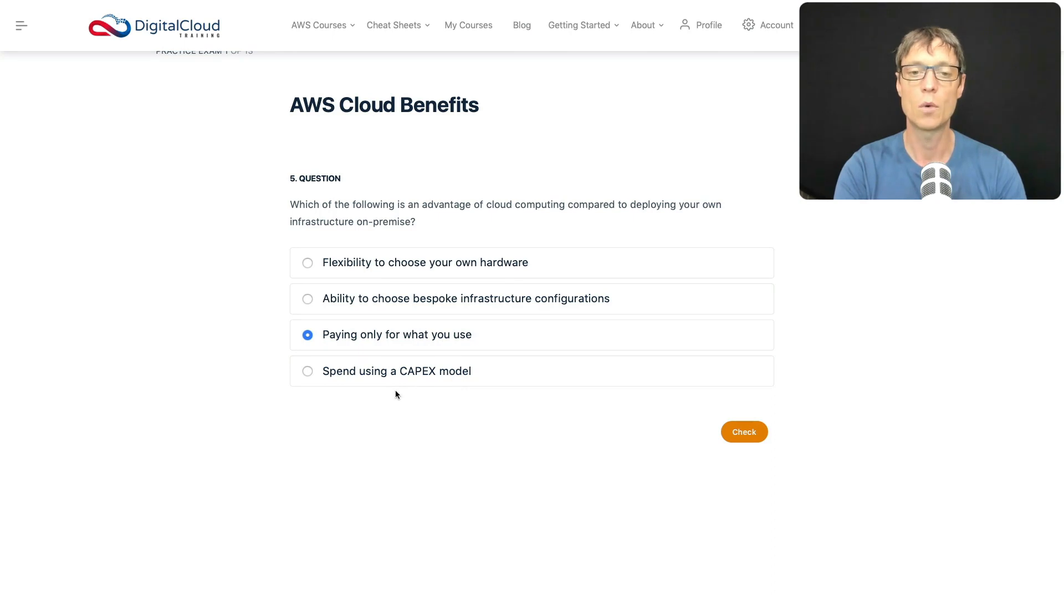
{"action": "mouse_move", "coordinate": [432, 360]}
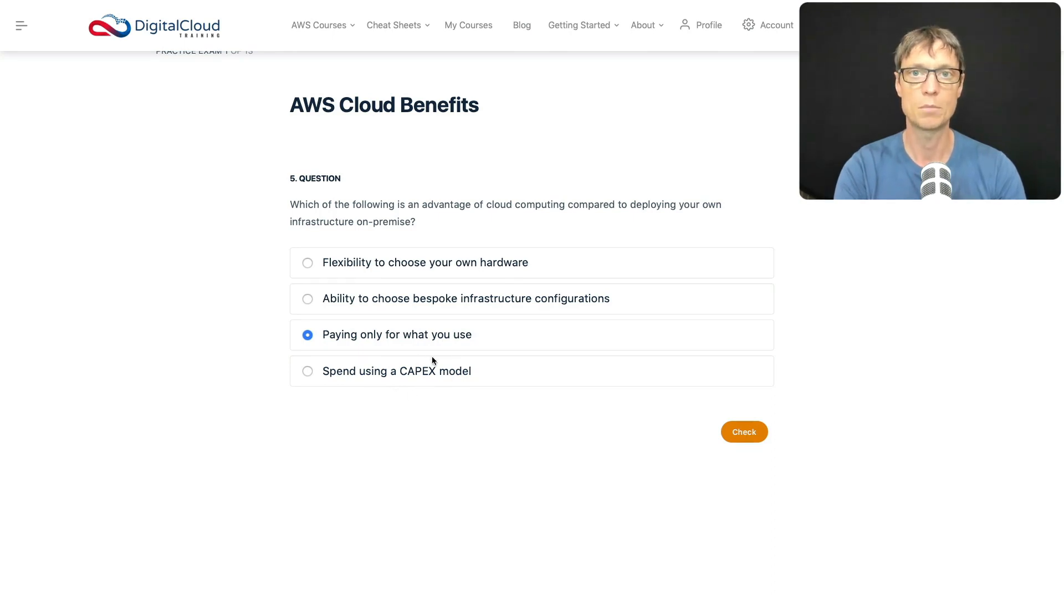
{"action": "mouse_move", "coordinate": [427, 400]}
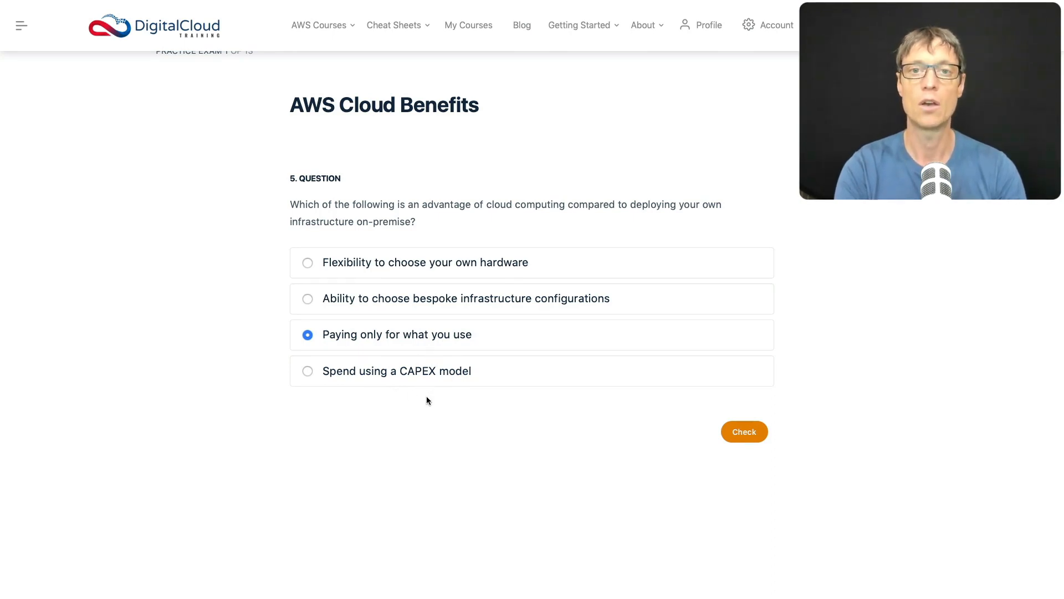
{"action": "mouse_move", "coordinate": [402, 384]}
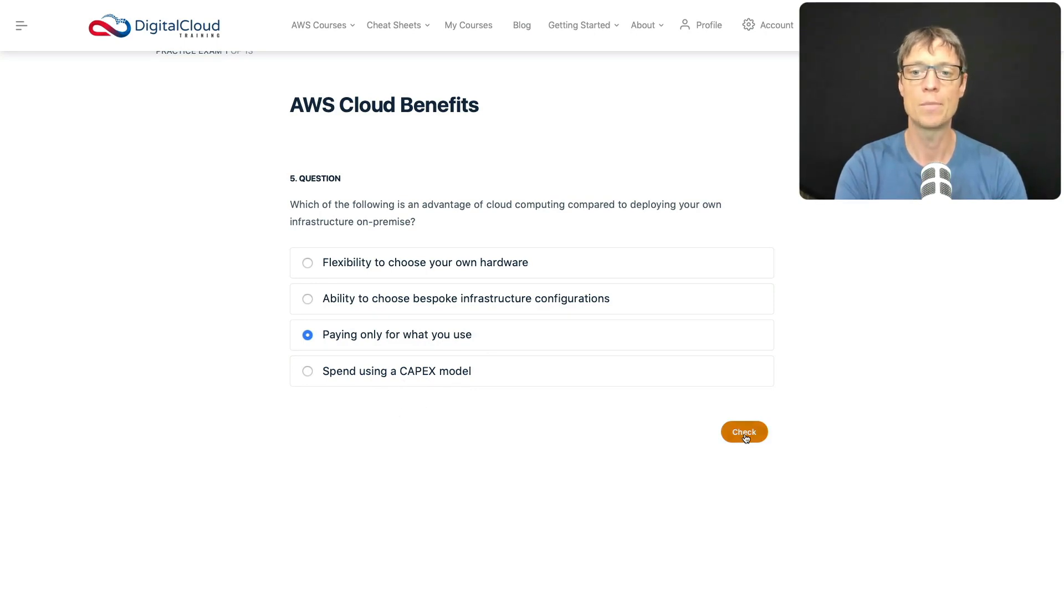
{"action": "left_click", "coordinate": [744, 432]}
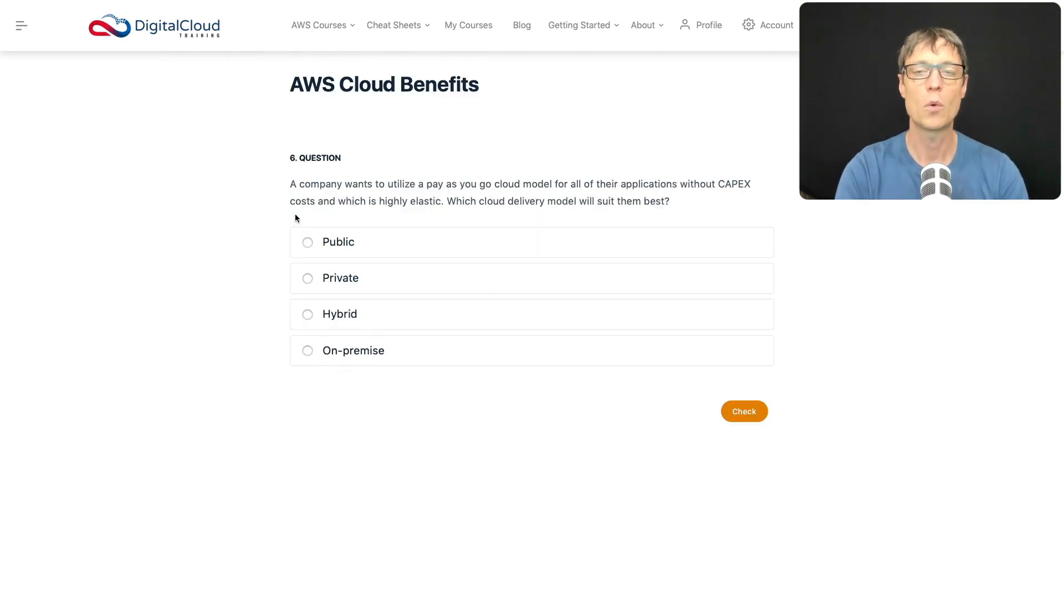
{"action": "mouse_move", "coordinate": [302, 204]}
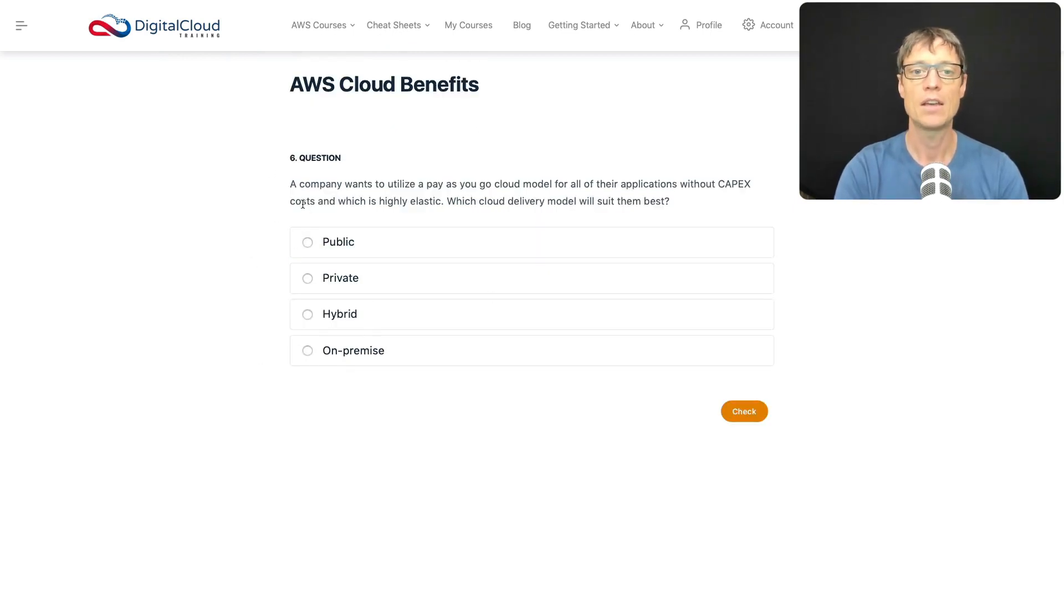
{"action": "mouse_move", "coordinate": [531, 194]}
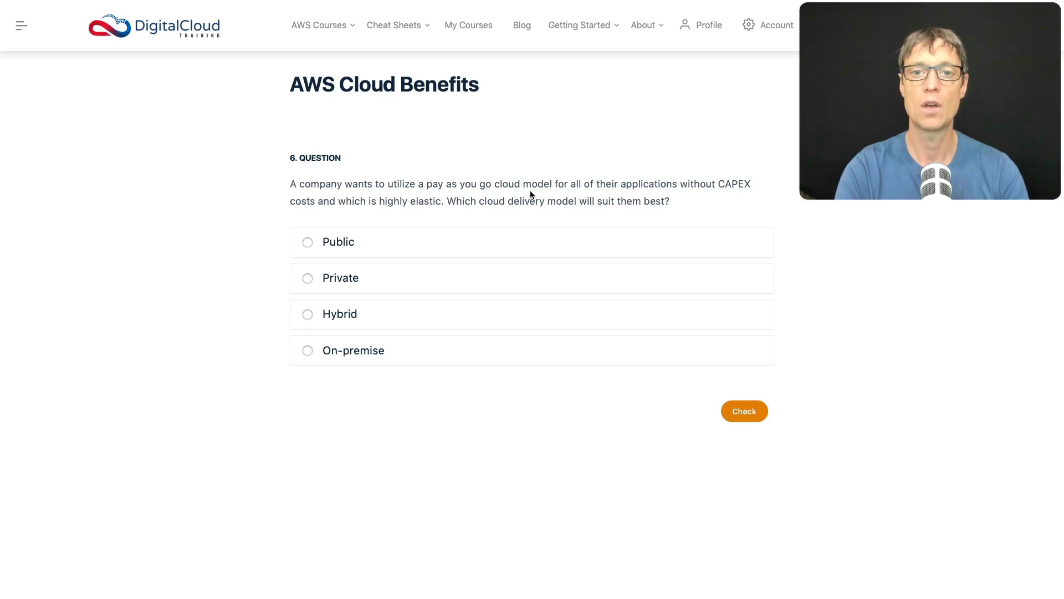
{"action": "mouse_move", "coordinate": [722, 197]}
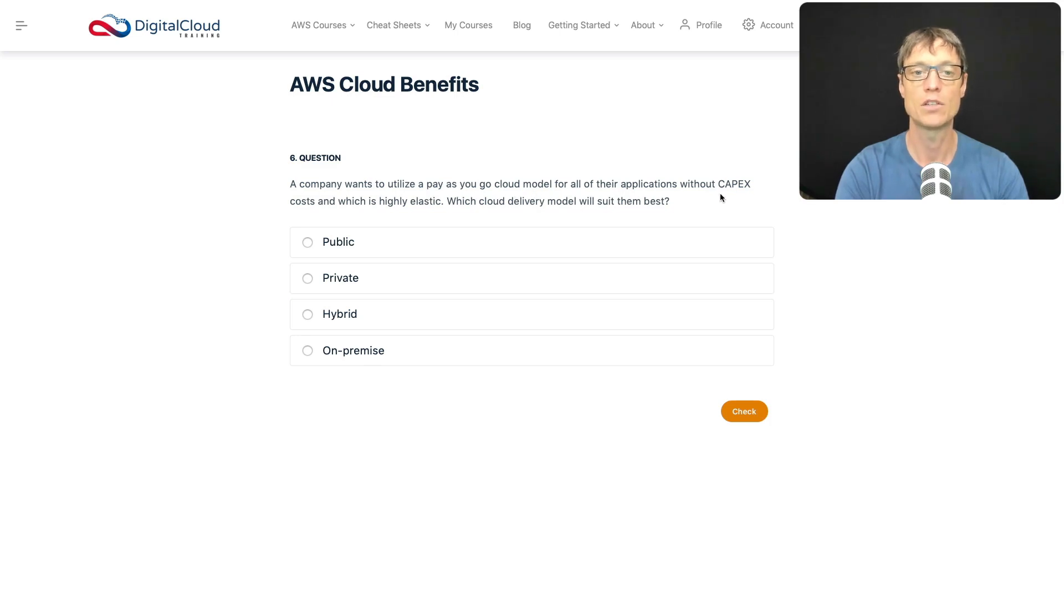
{"action": "mouse_move", "coordinate": [346, 213]}
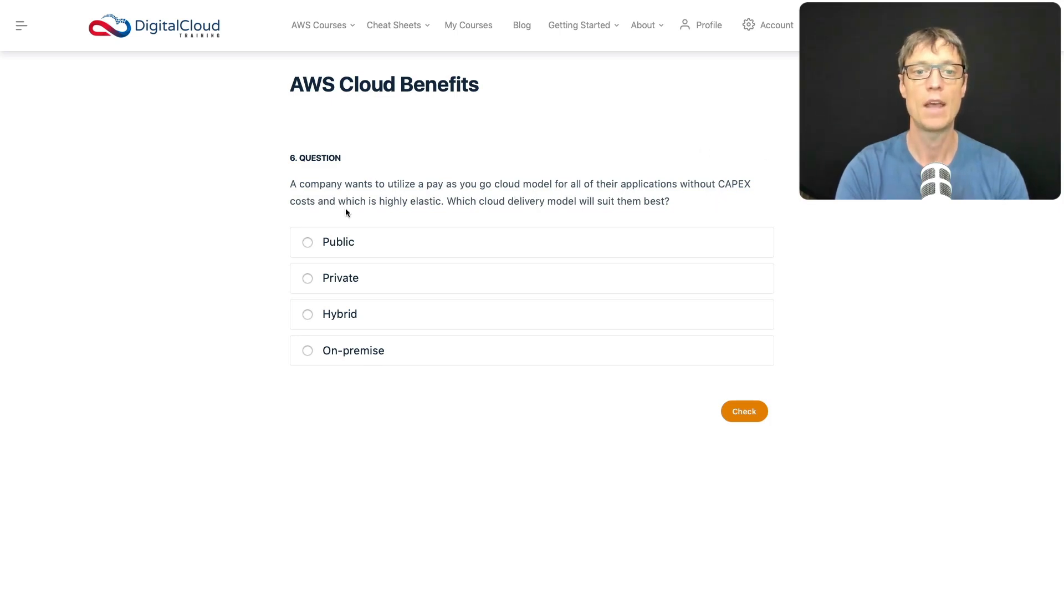
{"action": "mouse_move", "coordinate": [492, 223]}
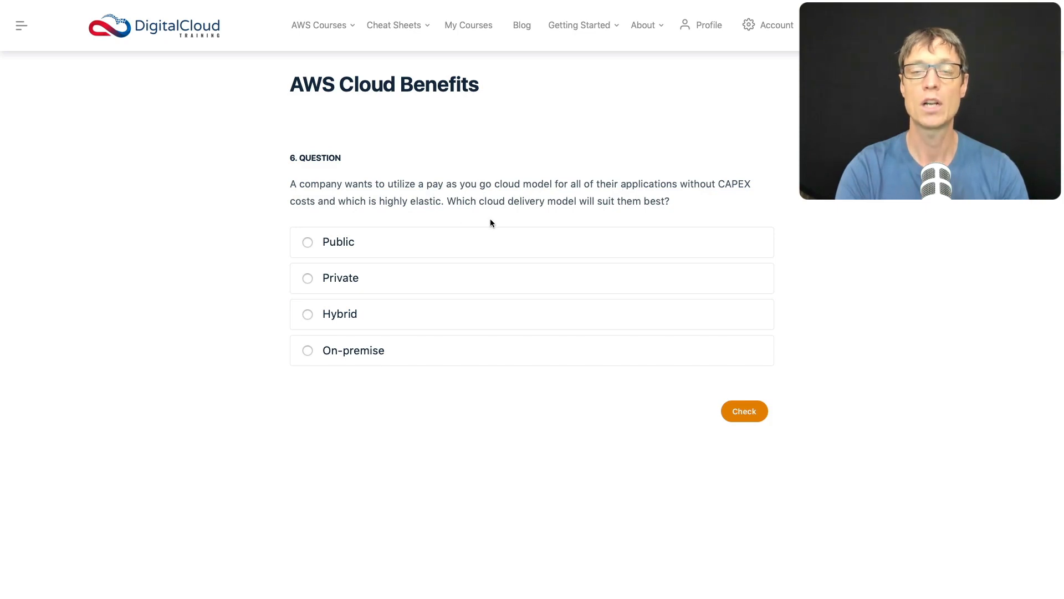
{"action": "mouse_move", "coordinate": [664, 226]}
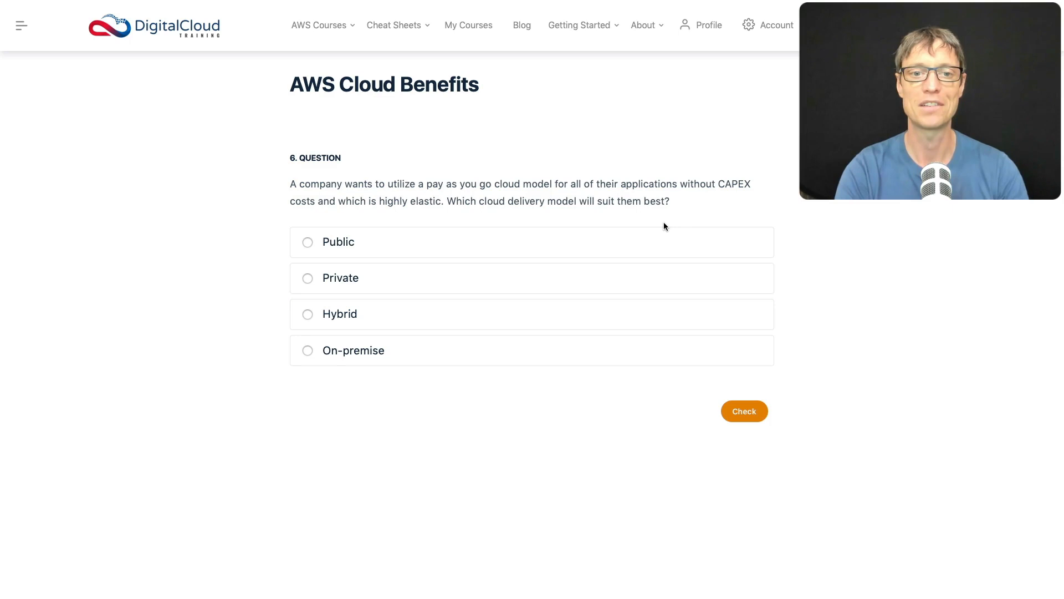
{"action": "mouse_move", "coordinate": [649, 186]}
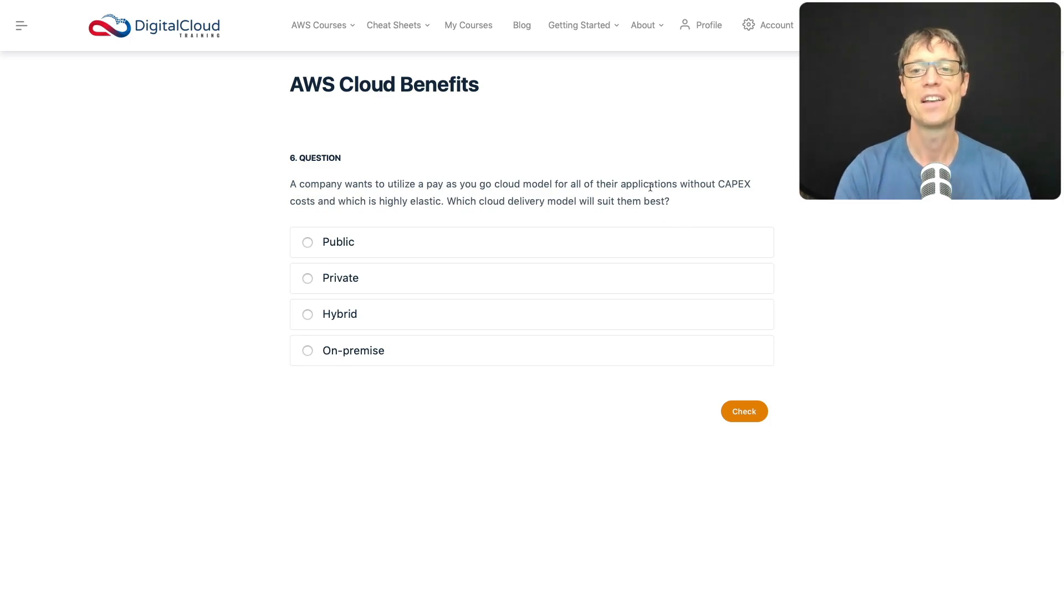
{"action": "mouse_move", "coordinate": [694, 197]}
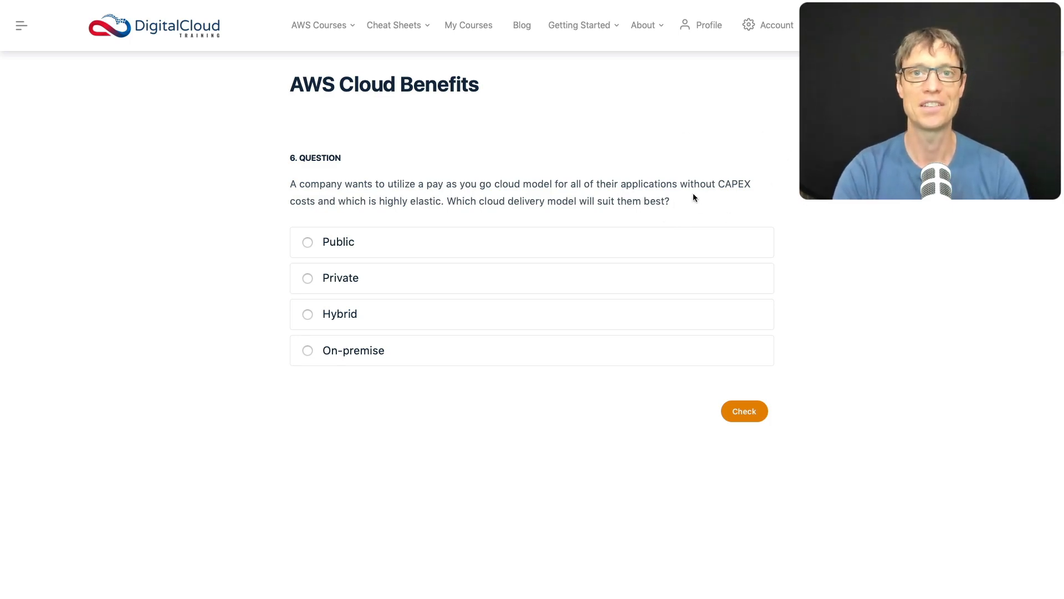
{"action": "mouse_move", "coordinate": [689, 216]}
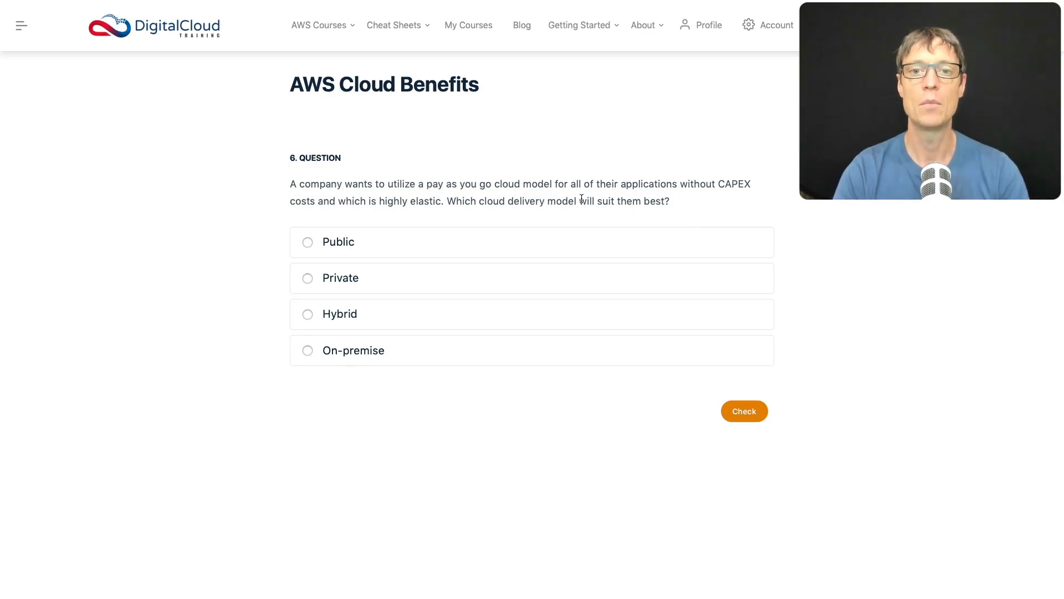
{"action": "mouse_move", "coordinate": [726, 197]}
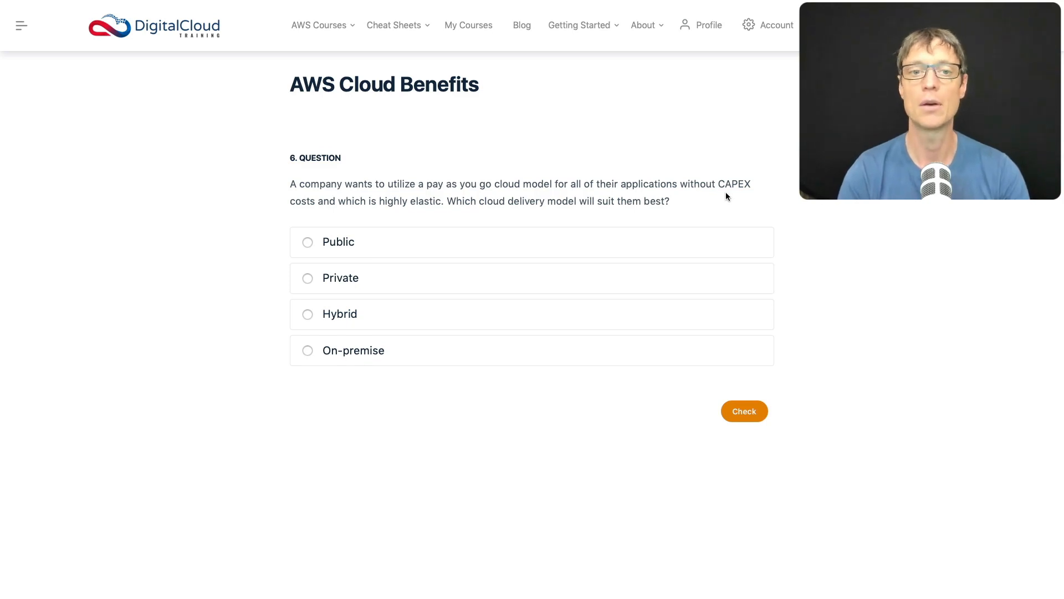
{"action": "mouse_move", "coordinate": [367, 217]}
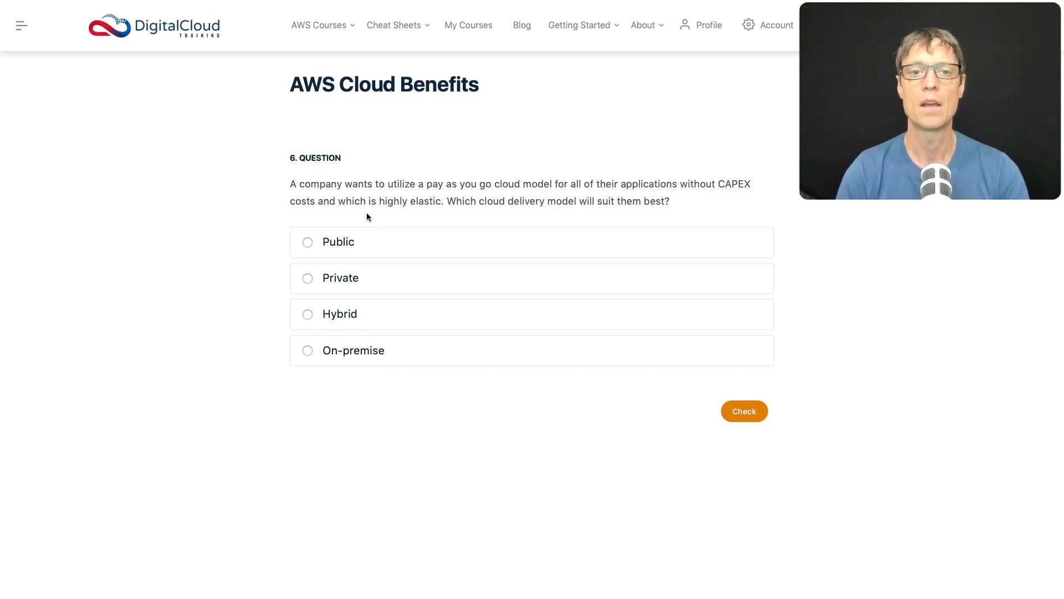
{"action": "mouse_move", "coordinate": [400, 221]}
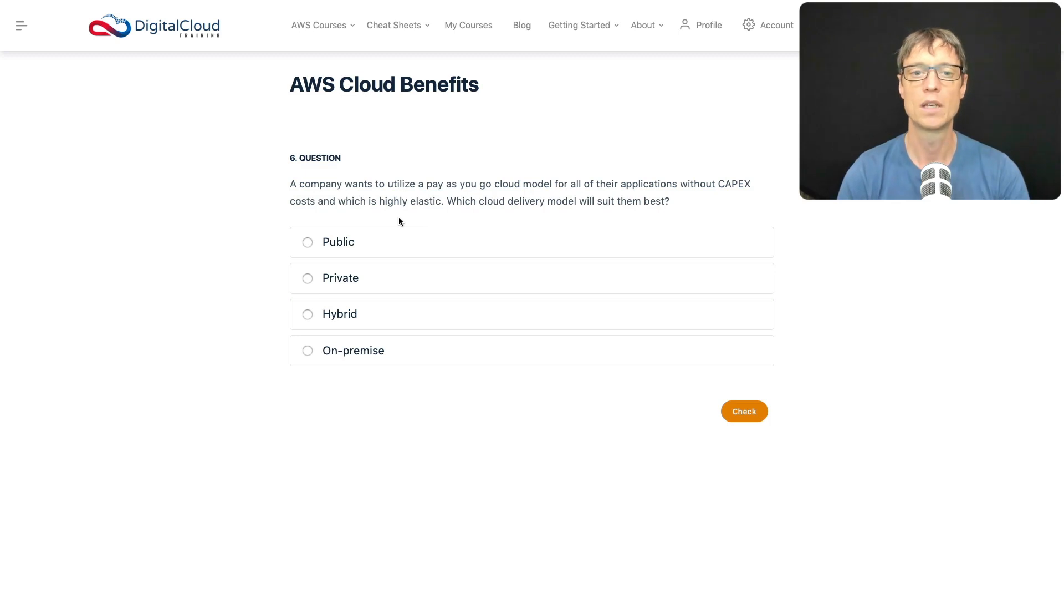
Select 'Public' as the cloud delivery model answer to question 6
{"action": "left_click", "coordinate": [308, 242]}
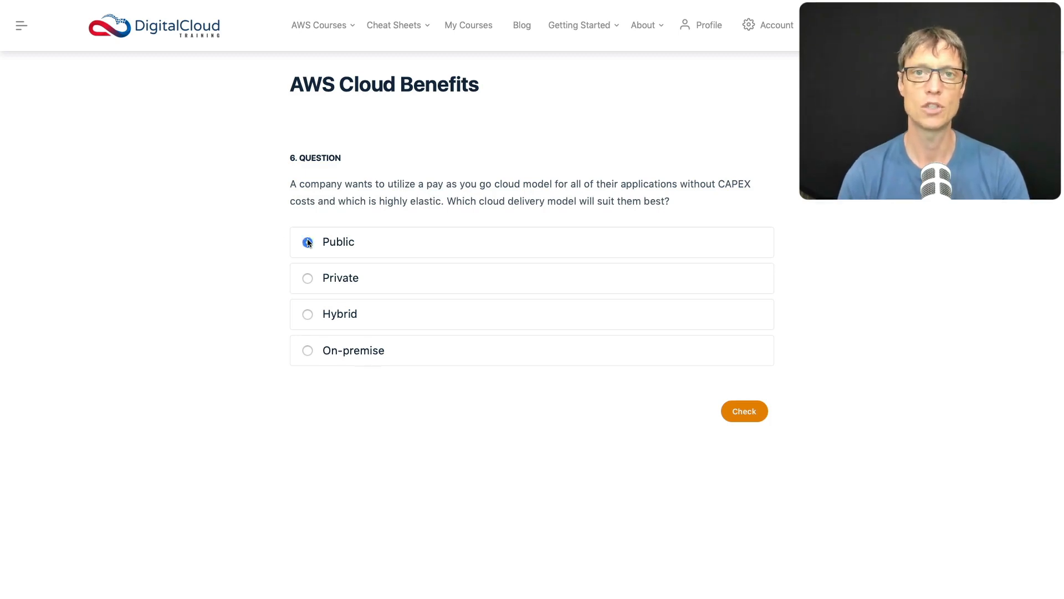
Check the 'Public' answer and scroll to the Correct explanation
{"action": "left_click", "coordinate": [308, 242]}
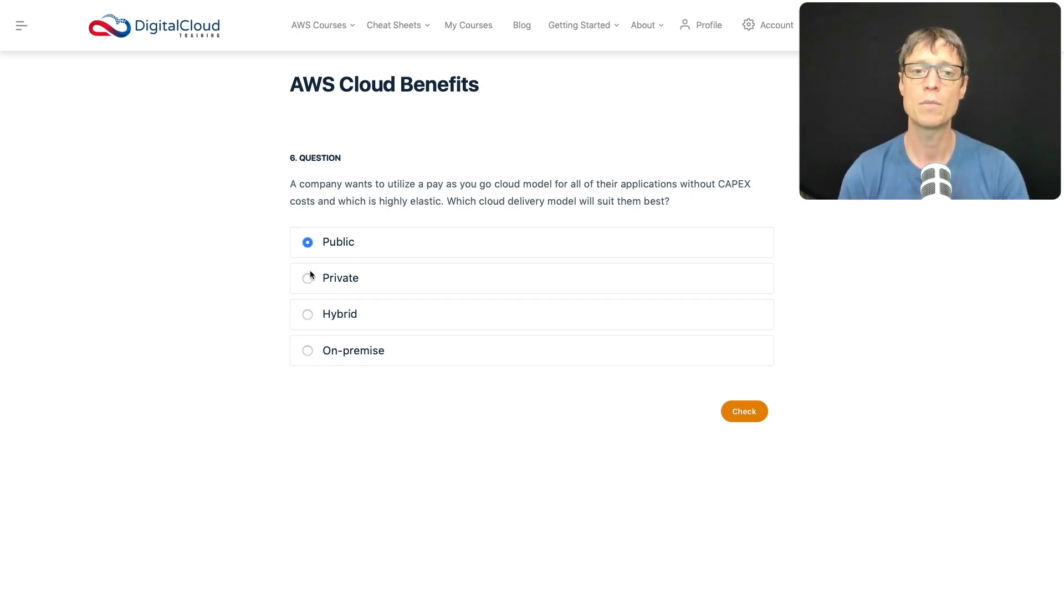
{"action": "mouse_move", "coordinate": [292, 360]}
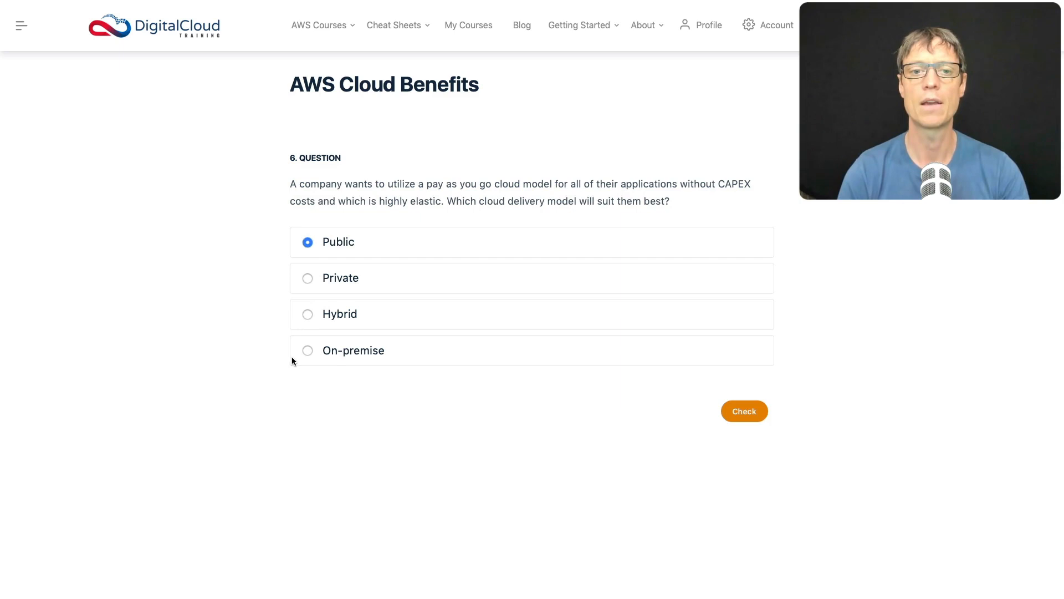
{"action": "mouse_move", "coordinate": [308, 367]}
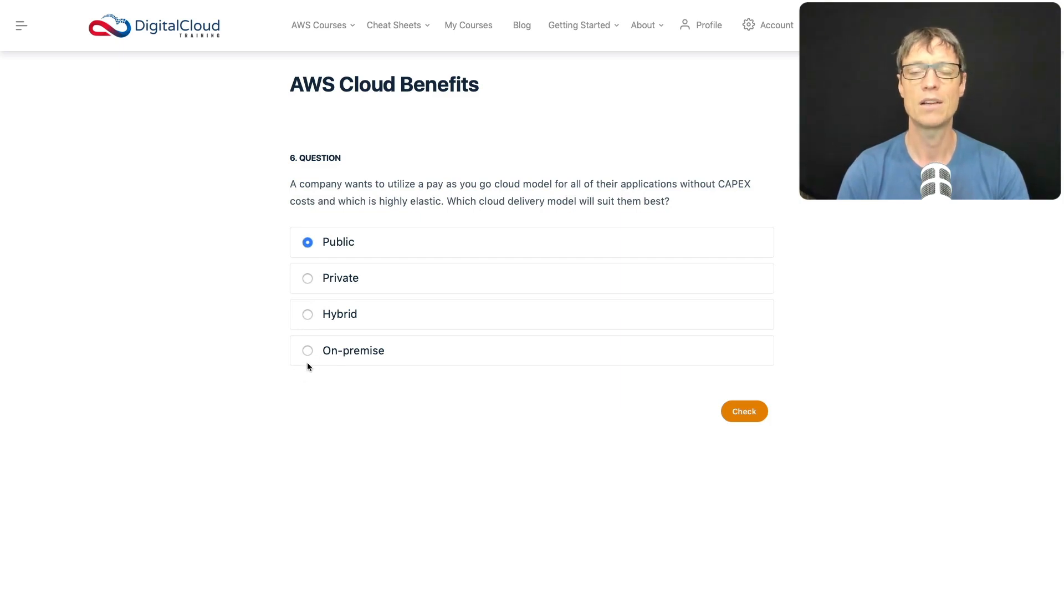
{"action": "mouse_move", "coordinate": [302, 357]}
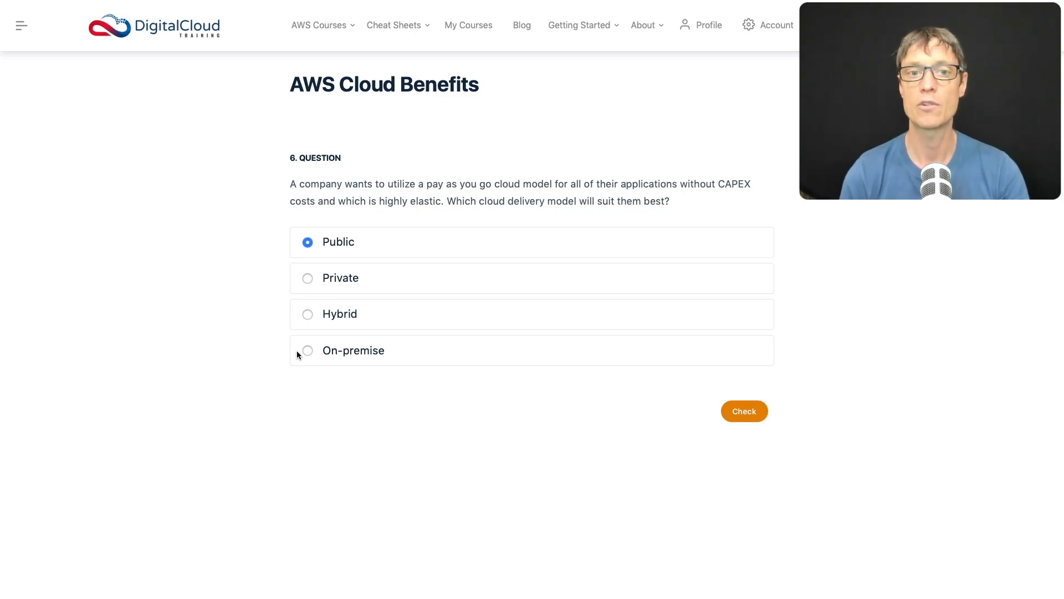
{"action": "mouse_move", "coordinate": [295, 296]}
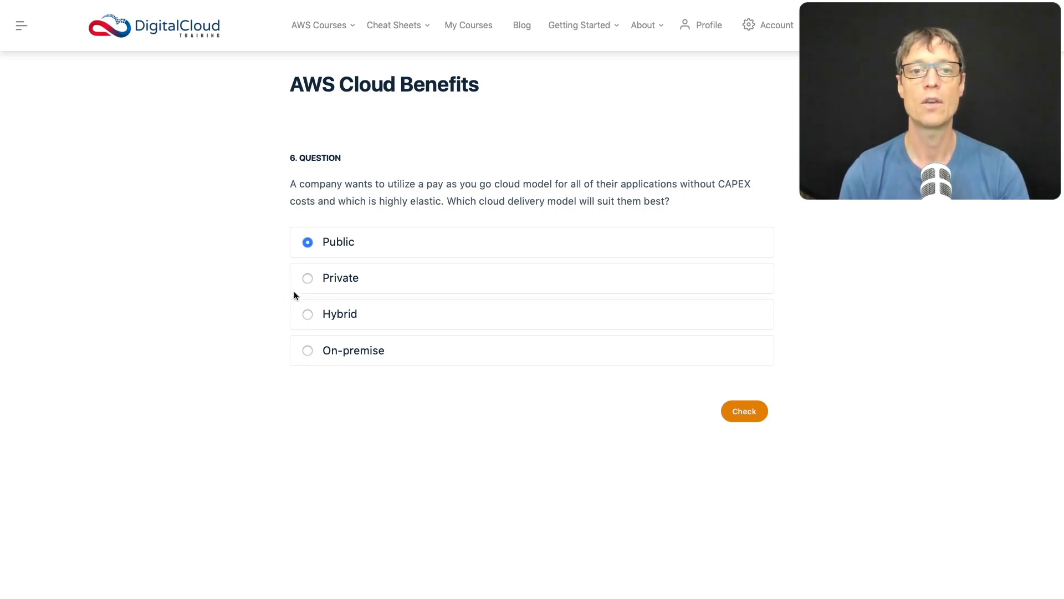
{"action": "mouse_move", "coordinate": [277, 351]}
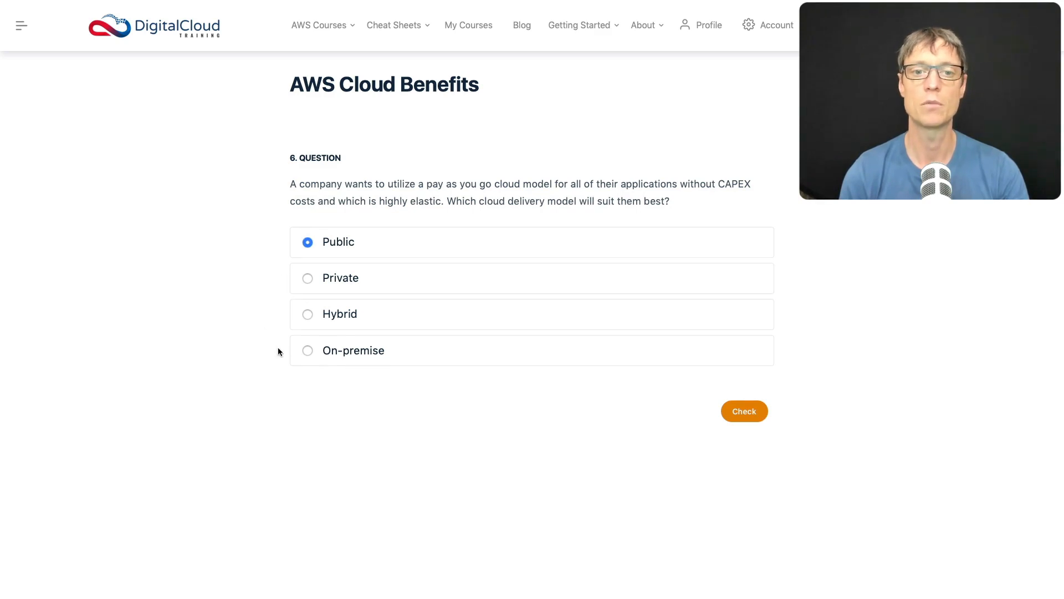
{"action": "mouse_move", "coordinate": [304, 348]}
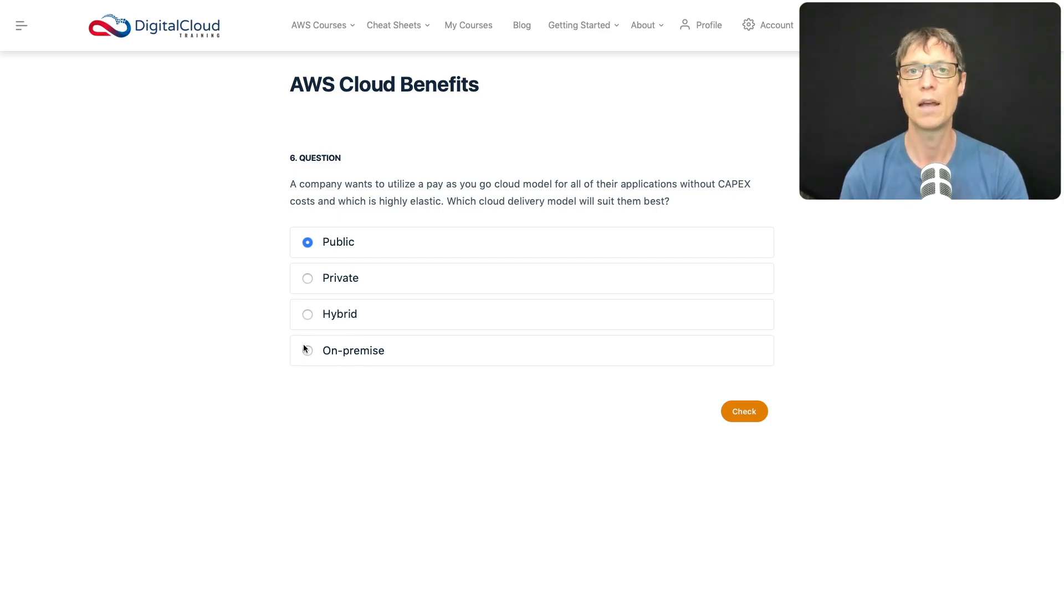
{"action": "mouse_move", "coordinate": [326, 270]}
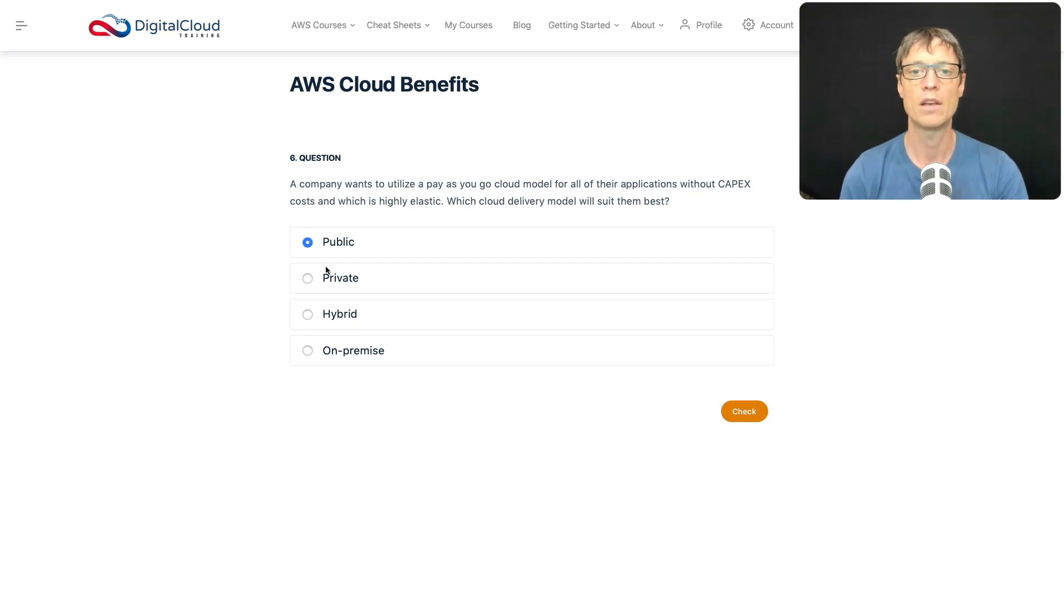
{"action": "mouse_move", "coordinate": [495, 164]}
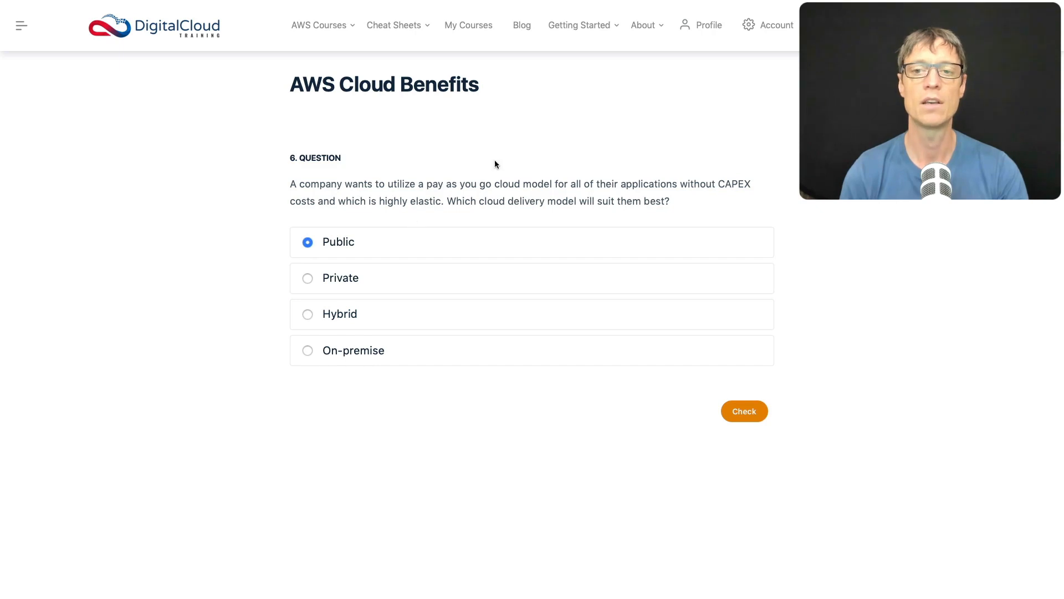
{"action": "mouse_move", "coordinate": [726, 205]}
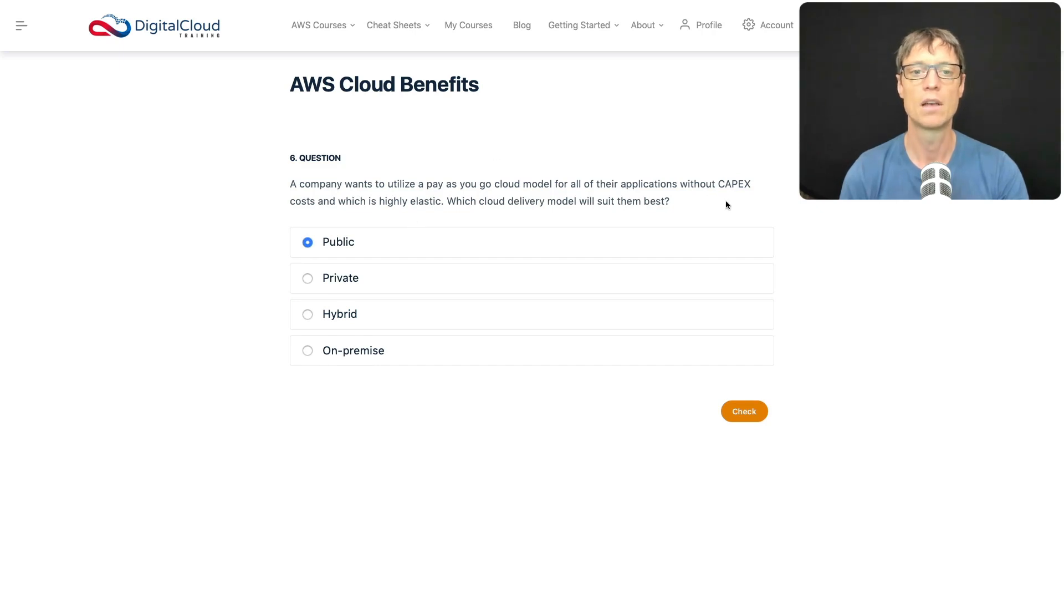
{"action": "mouse_move", "coordinate": [296, 284]}
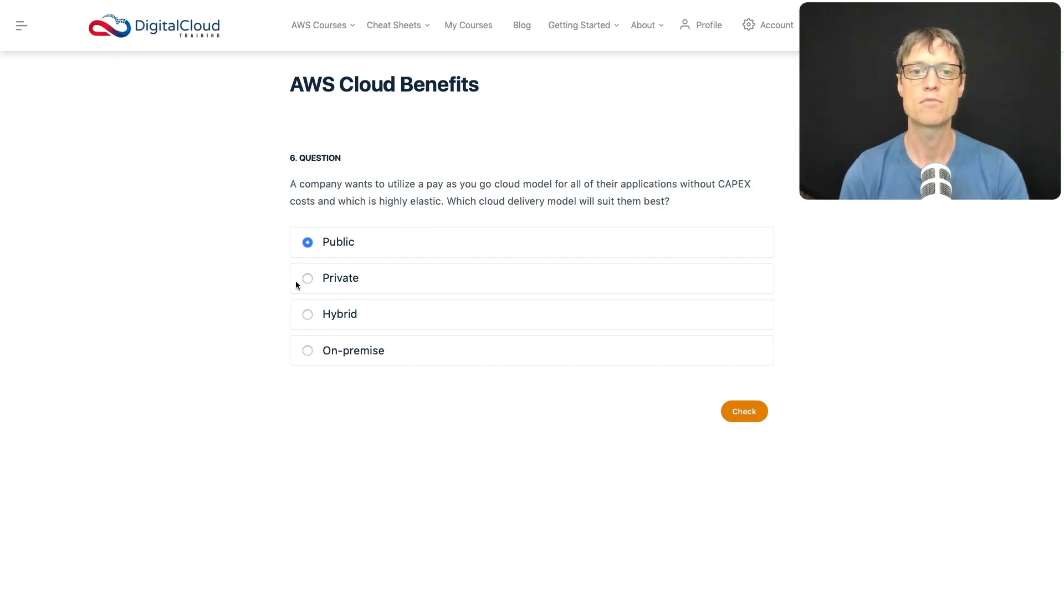
{"action": "mouse_move", "coordinate": [305, 262]}
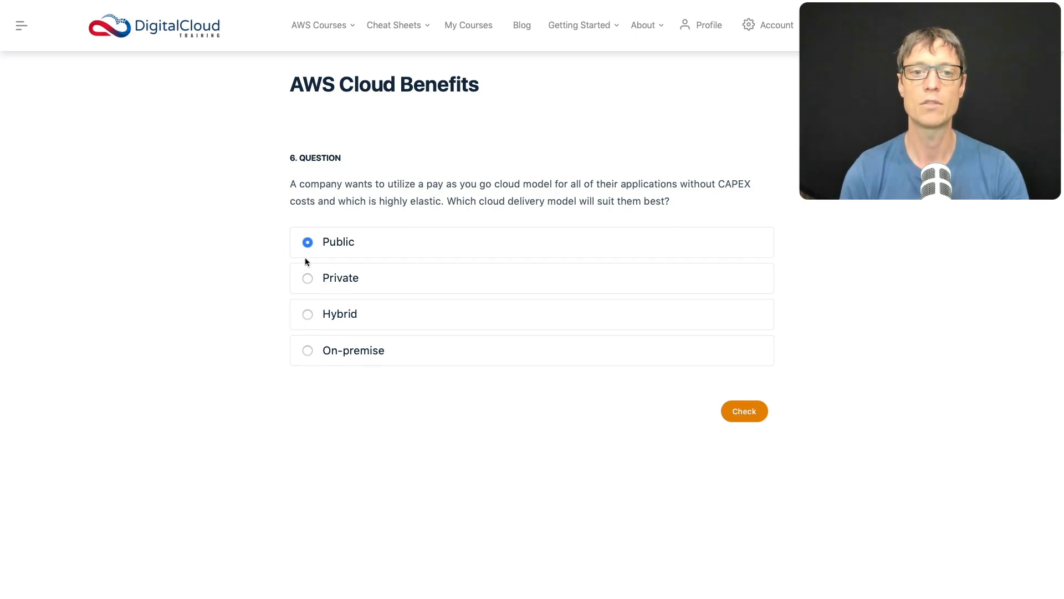
{"action": "mouse_move", "coordinate": [293, 235]}
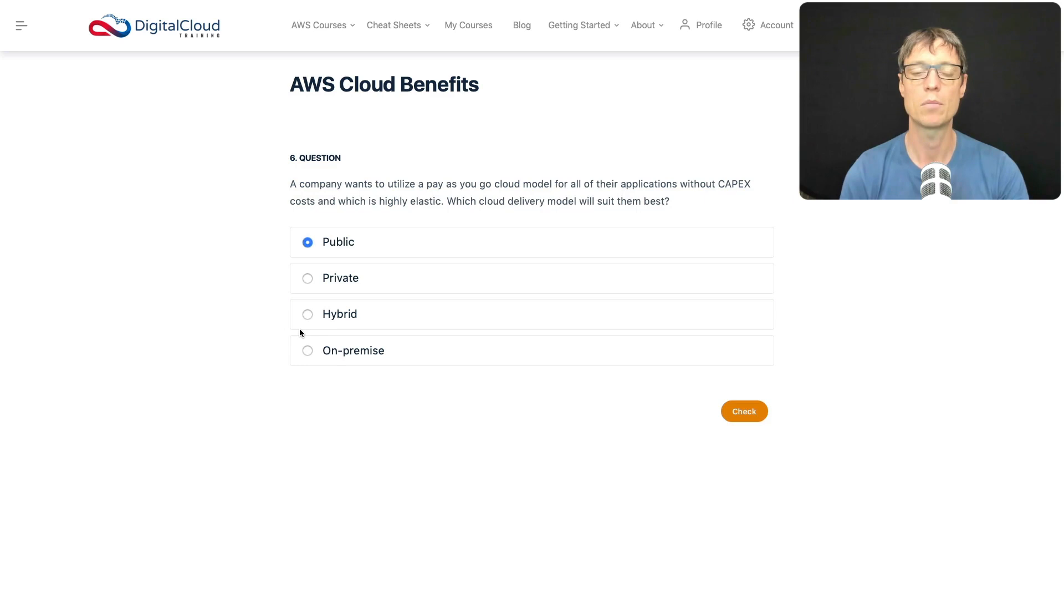
{"action": "mouse_move", "coordinate": [426, 360]}
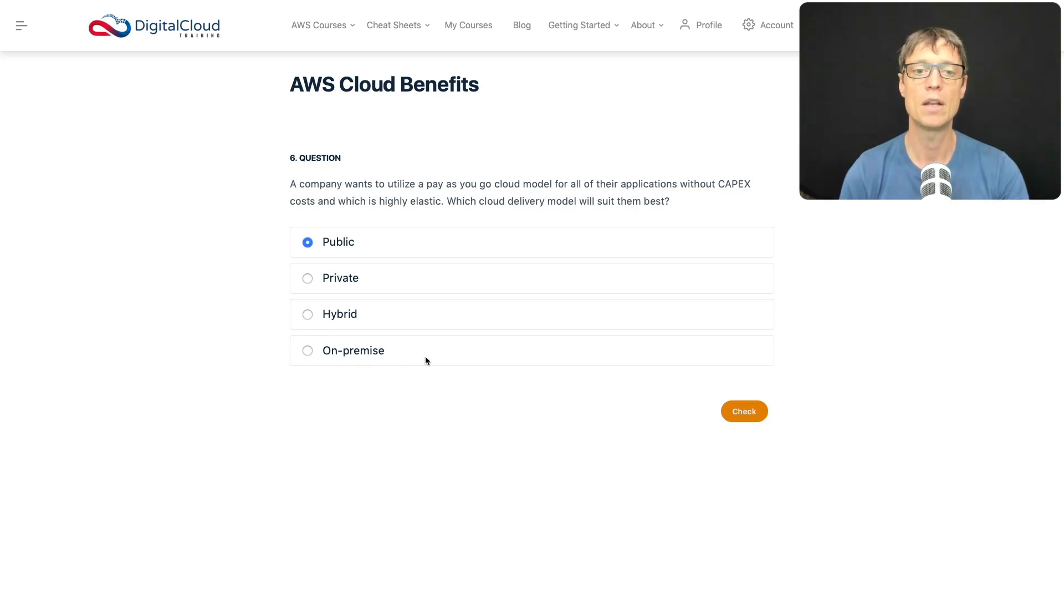
{"action": "mouse_move", "coordinate": [679, 432]}
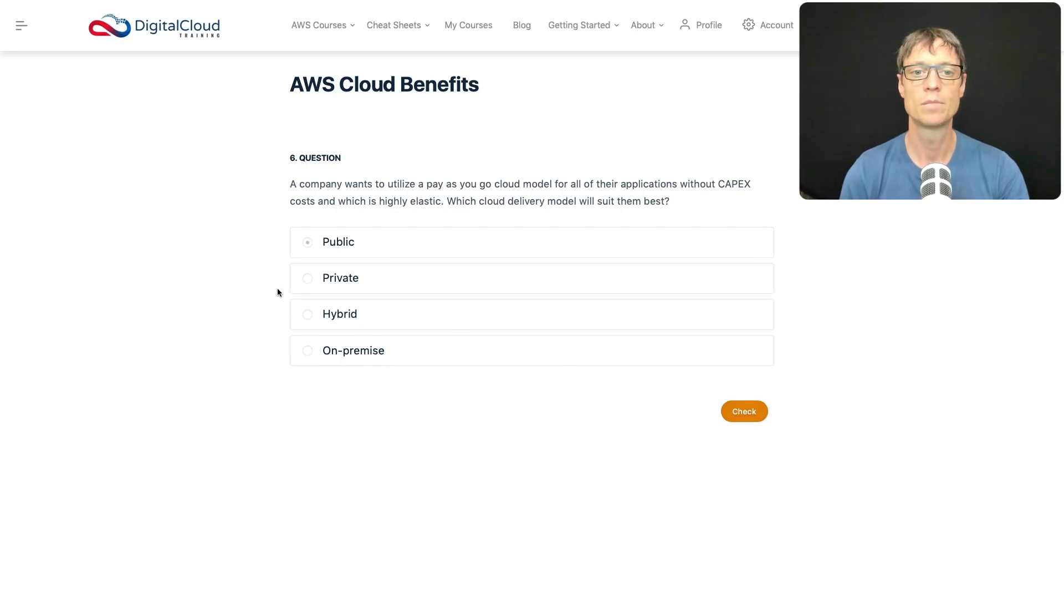
{"action": "left_click", "coordinate": [743, 411]}
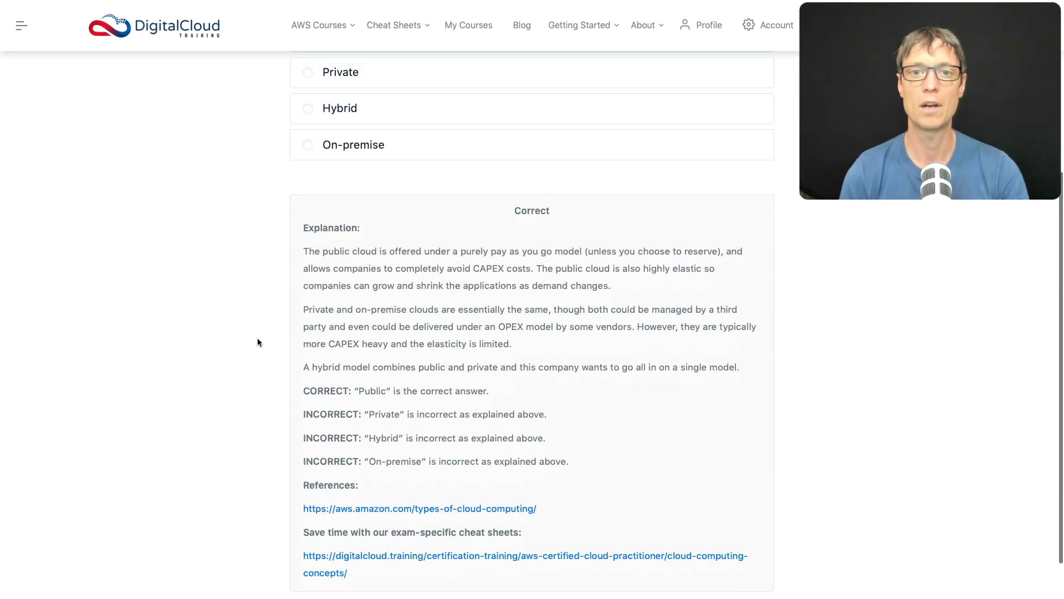
{"action": "scroll", "scroll_direction": "down", "scroll_amount": 3}
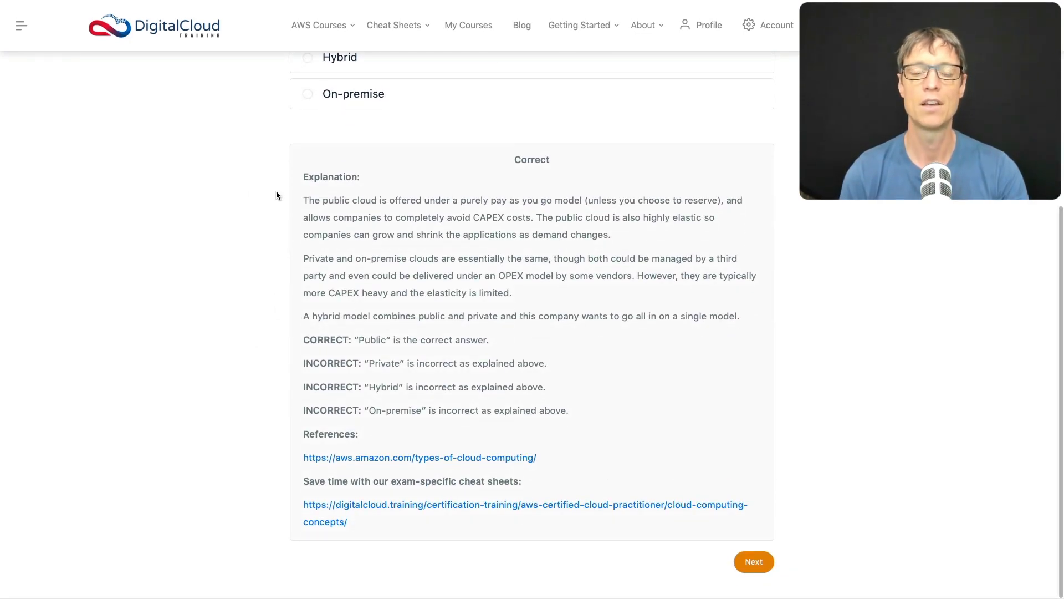